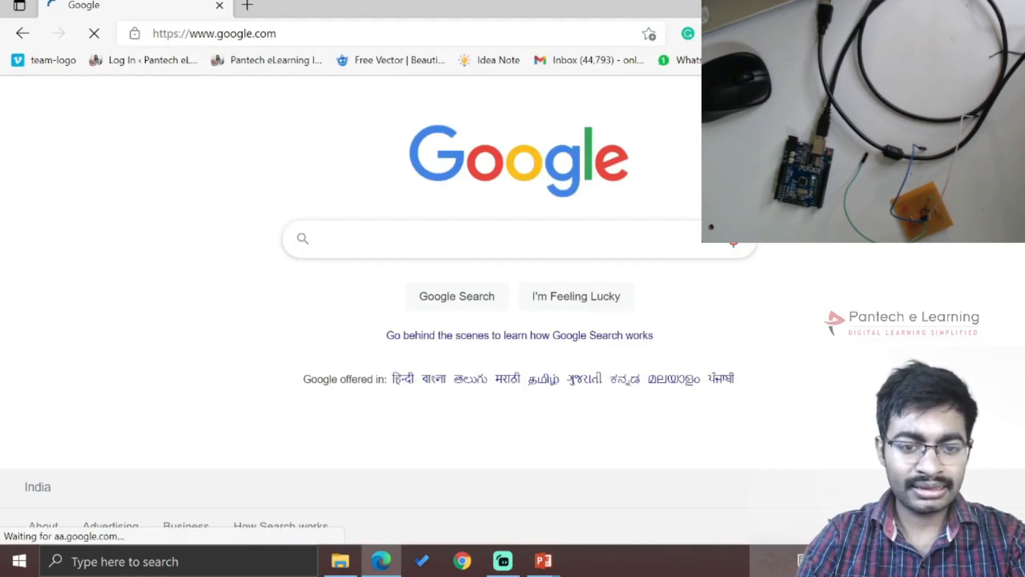
# Step: Search Google for 'arduino ide download' via the suggestion for the typed 'arduino ide'
pyautogui.write('arduino ide')
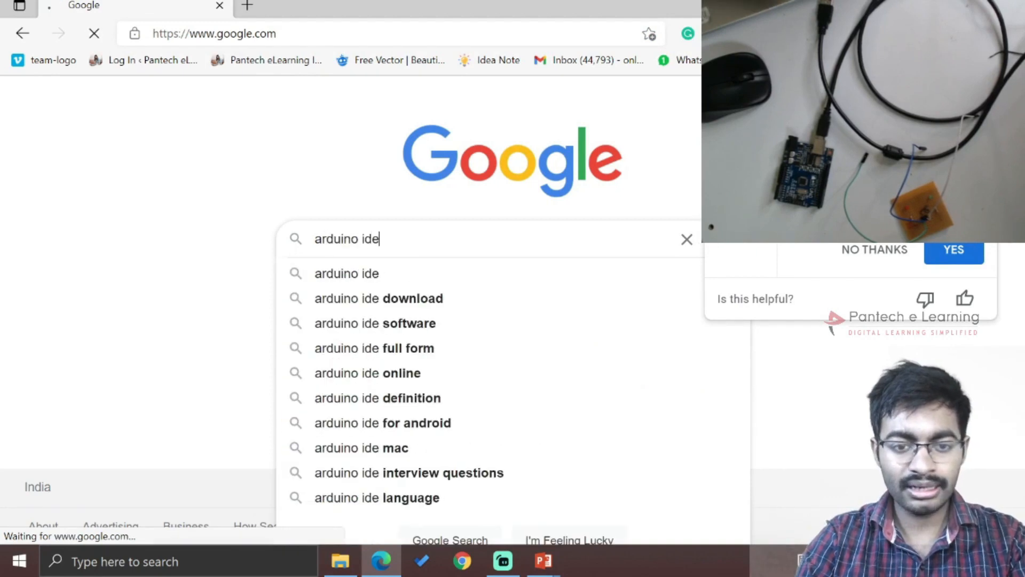
pyautogui.click(378, 298)
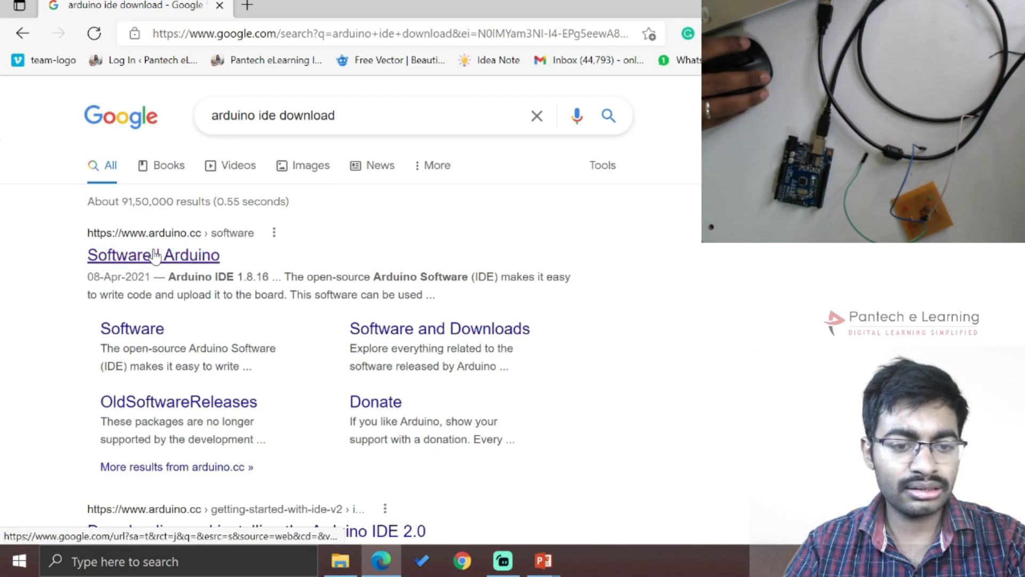
# Step: Open the 'Software | Arduino' result and view the Arduino IDE 1.8.16 download options
pyautogui.click(153, 255)
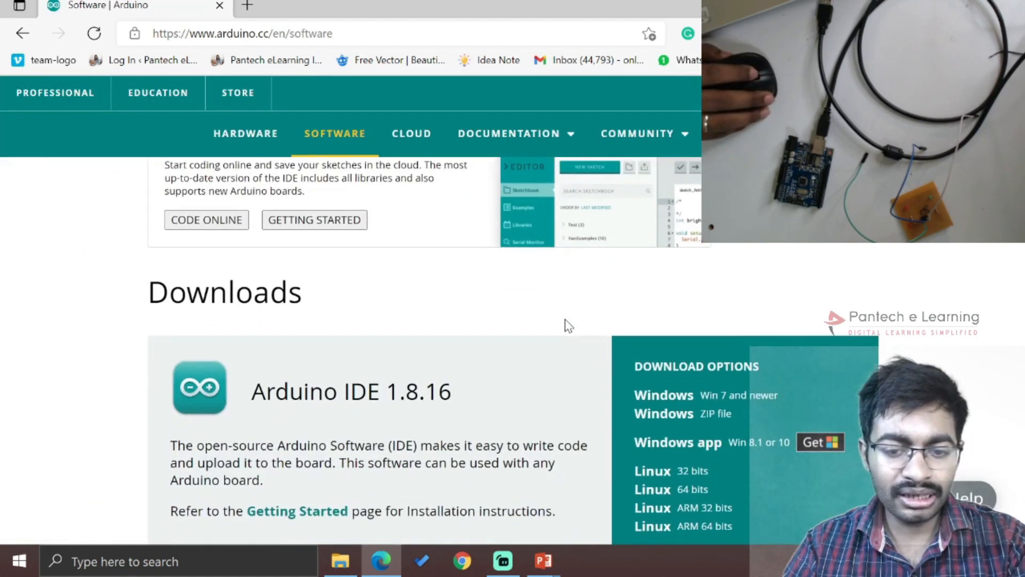
pyautogui.scroll(-3)
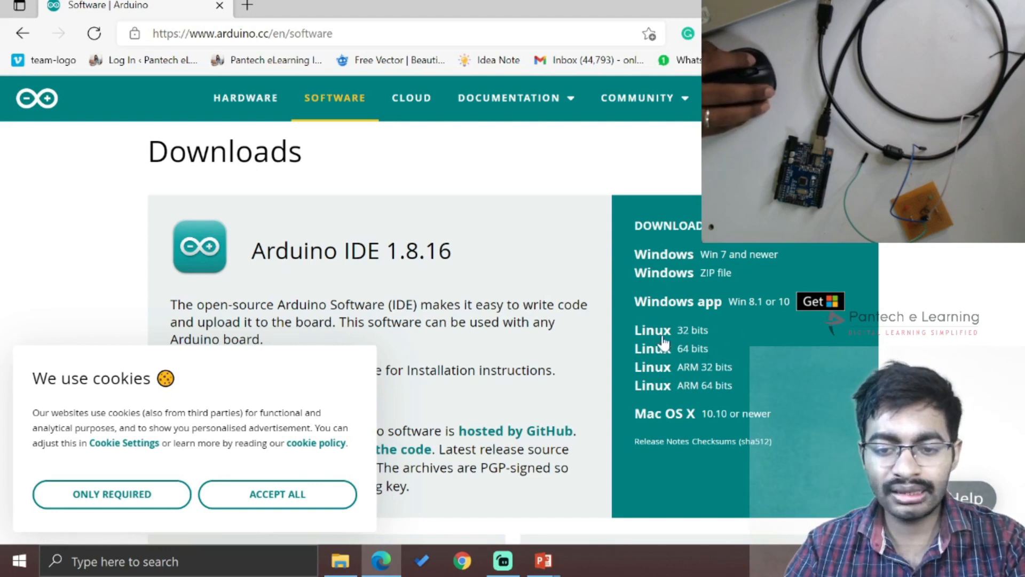
pyautogui.moveTo(722, 373)
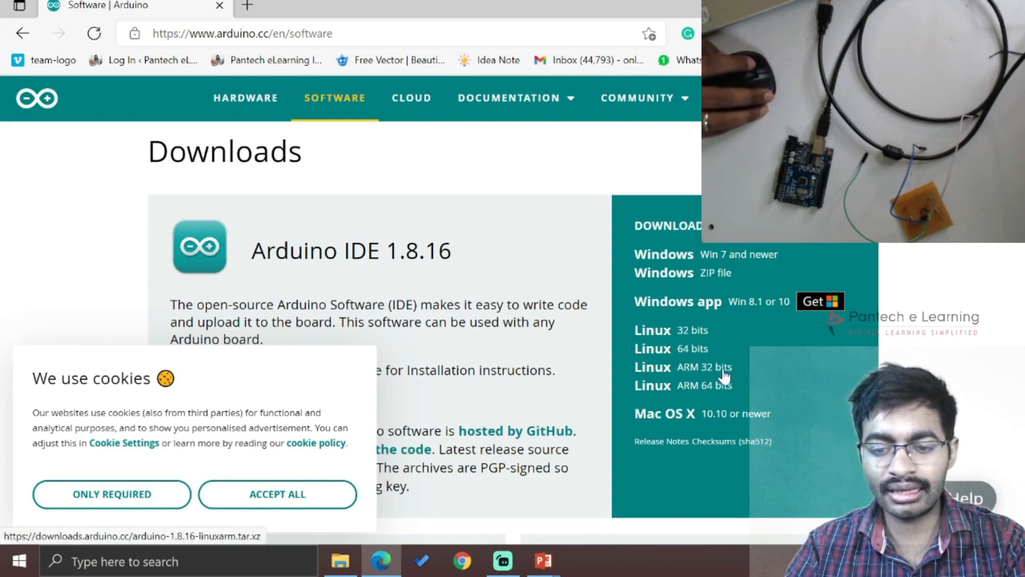
pyautogui.moveTo(752, 385)
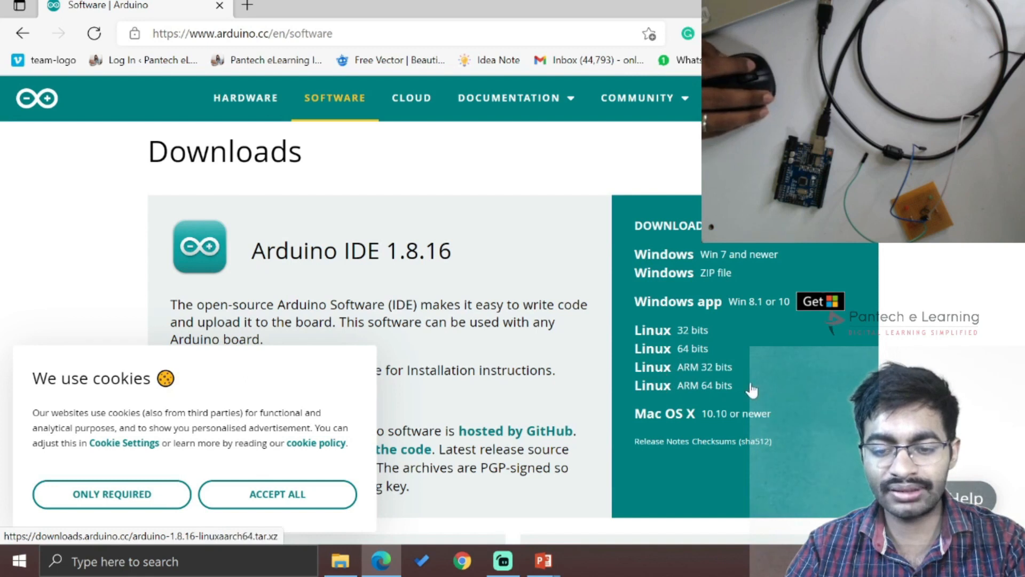
pyautogui.moveTo(717, 417)
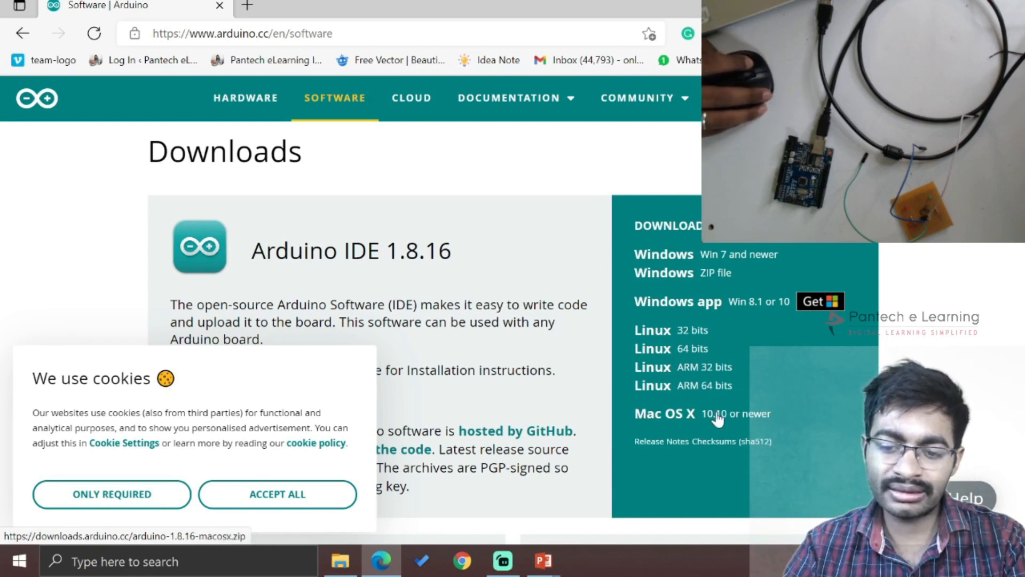
pyautogui.moveTo(847, 334)
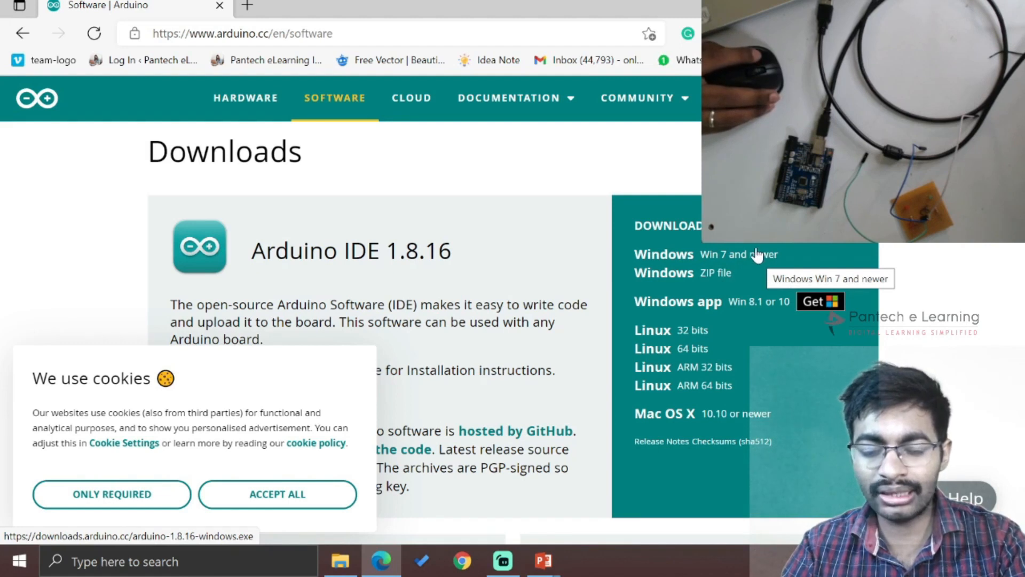
pyautogui.moveTo(716, 272)
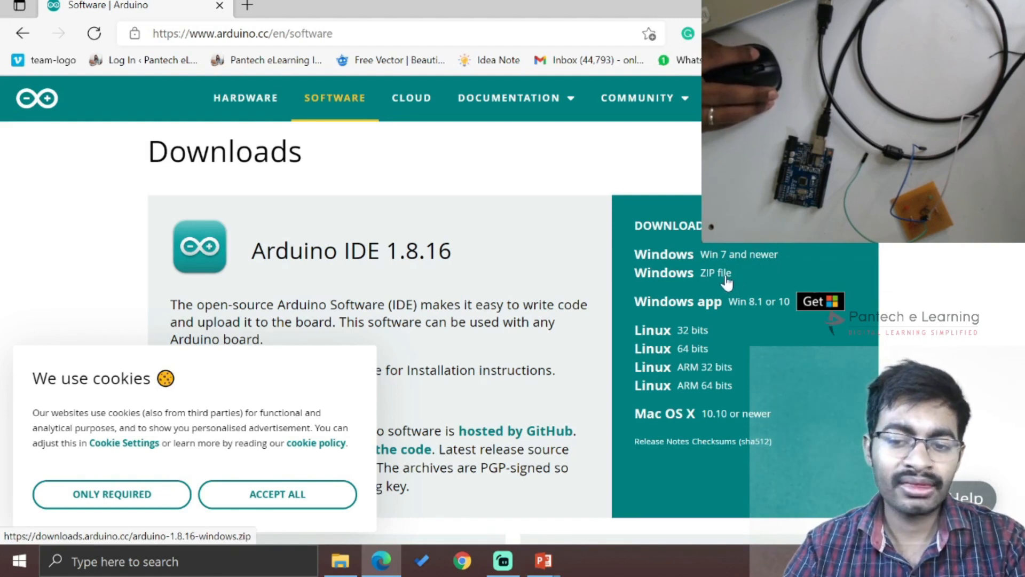
pyautogui.moveTo(696, 291)
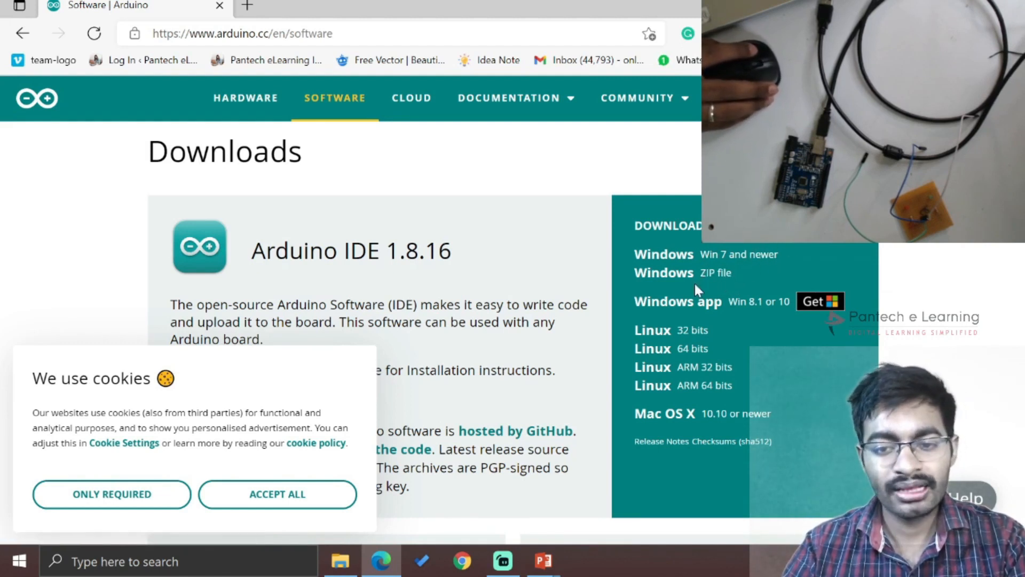
pyautogui.moveTo(729, 248)
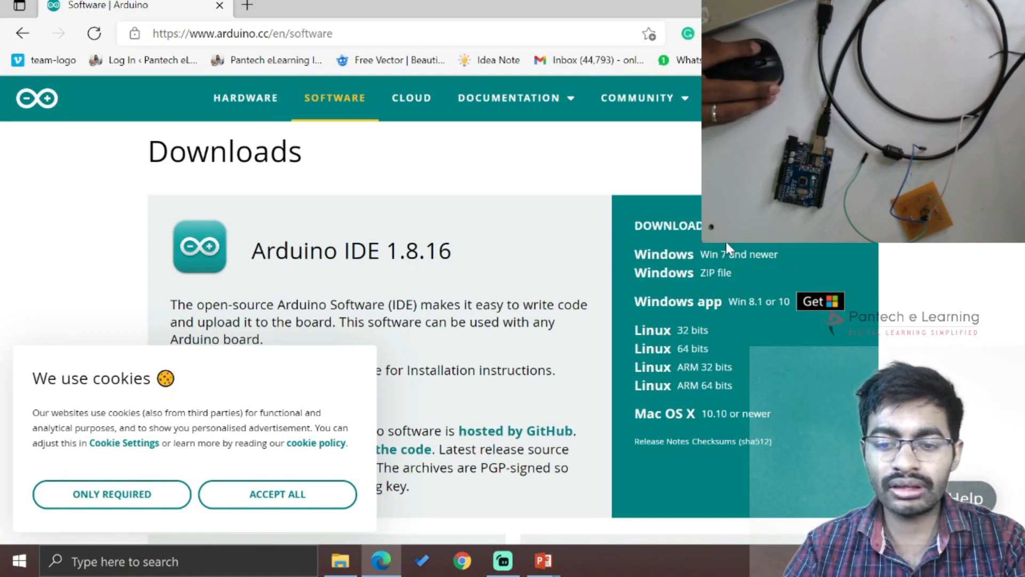
pyautogui.moveTo(758, 294)
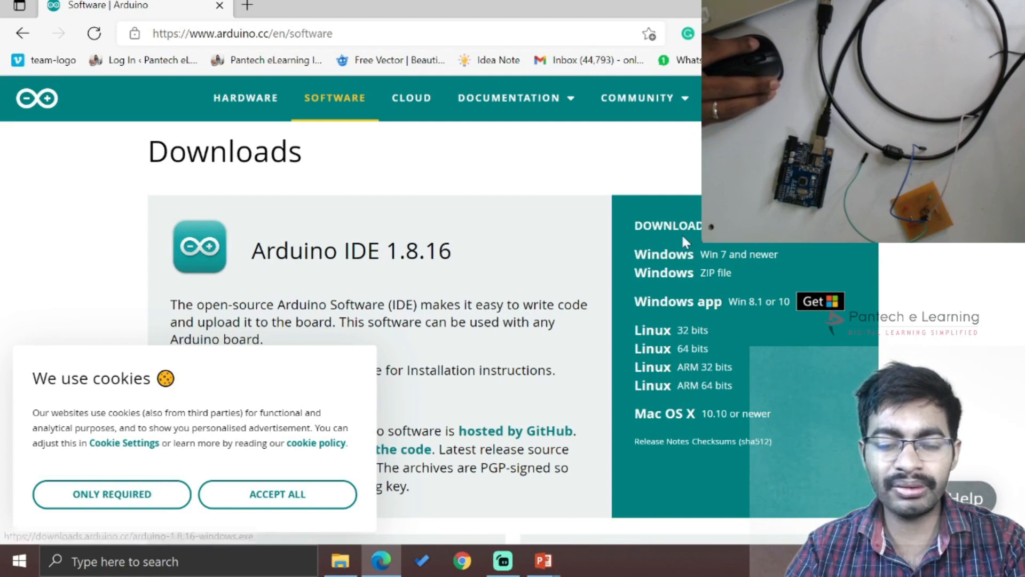
pyautogui.moveTo(749, 327)
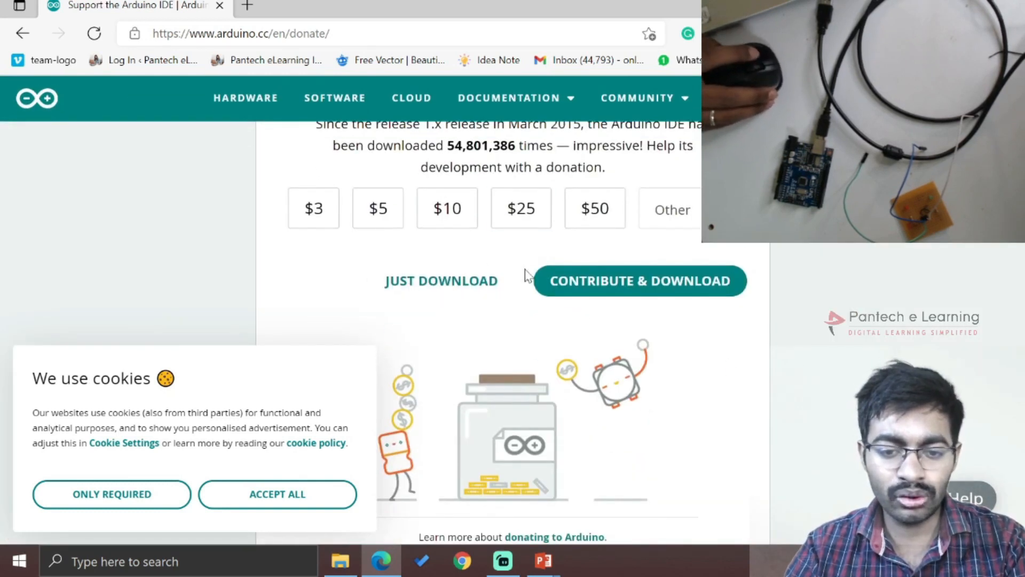
pyautogui.moveTo(507, 357)
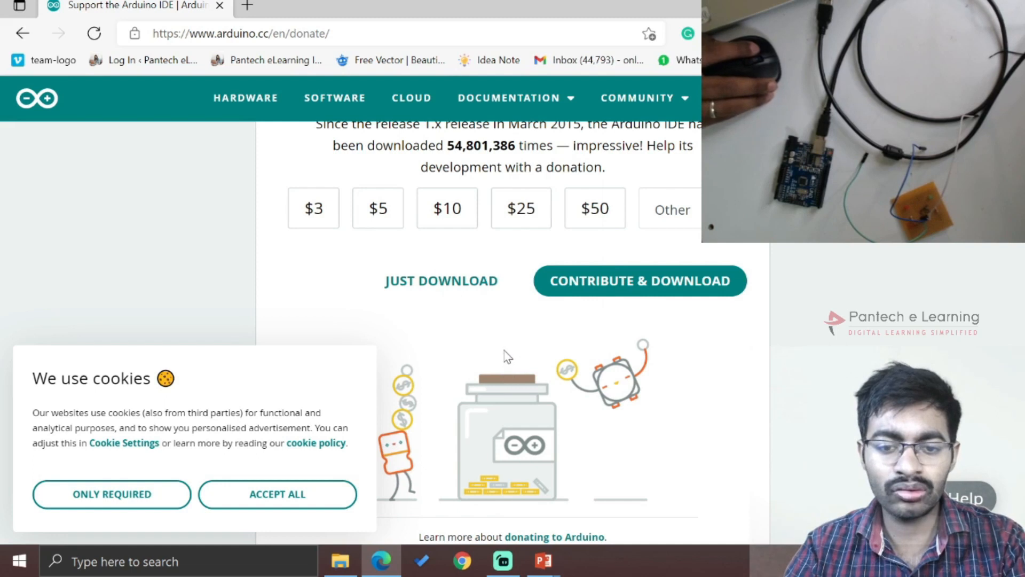
pyautogui.moveTo(507, 350)
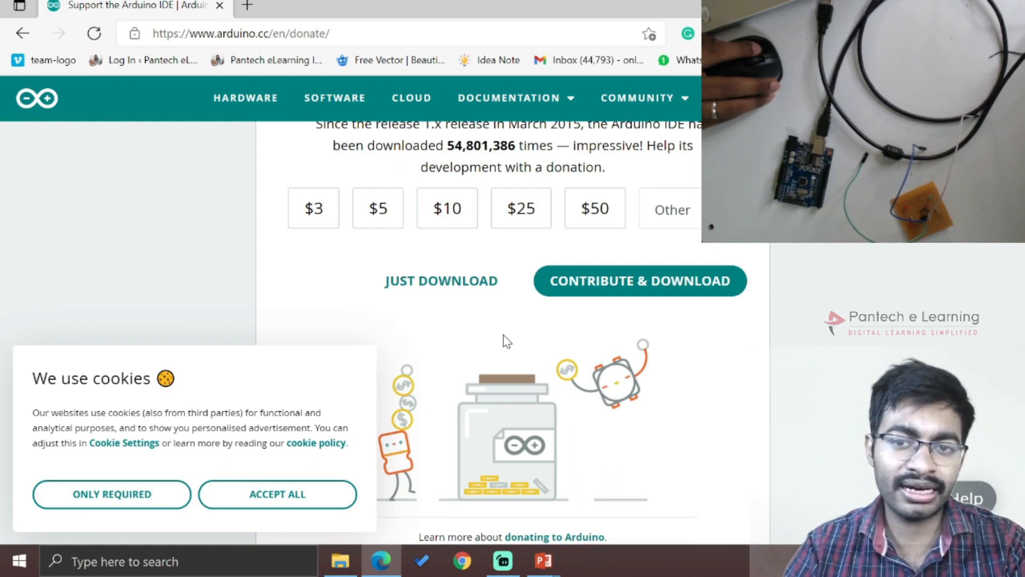
pyautogui.moveTo(526, 345)
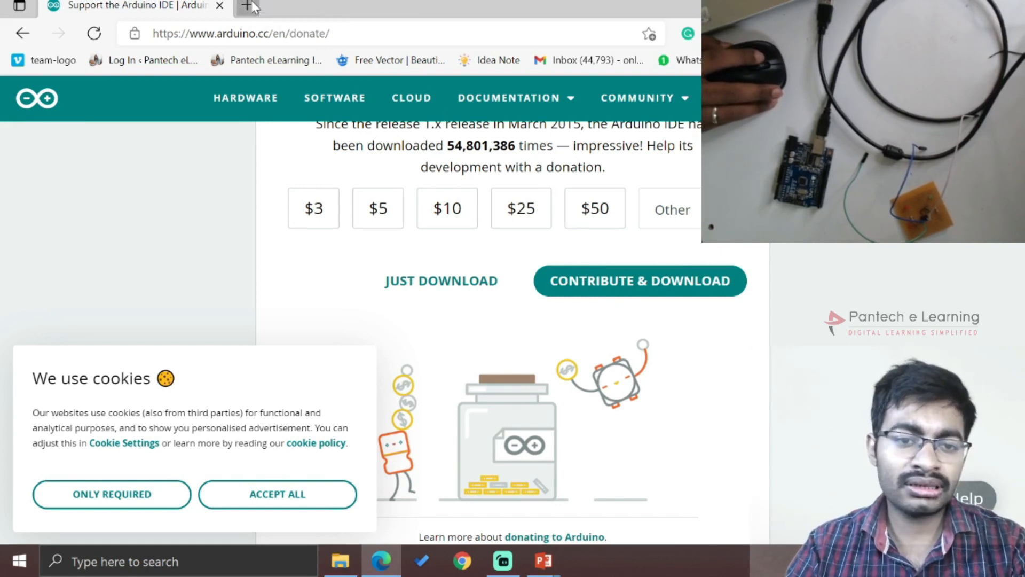
# Step: Search Google for 'ch340 driver' in a new tab
pyautogui.click(249, 6)
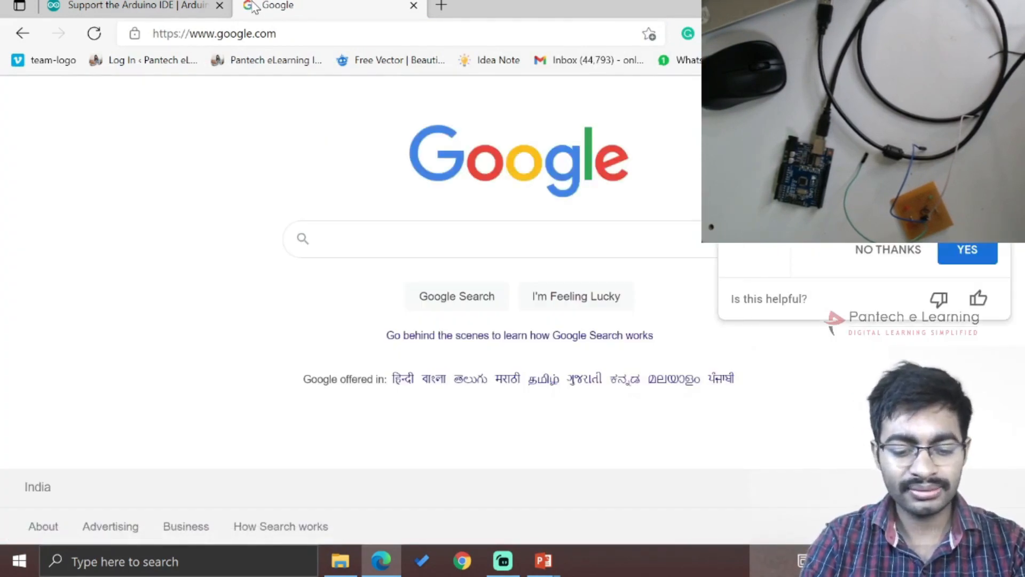
pyautogui.write('ch340')
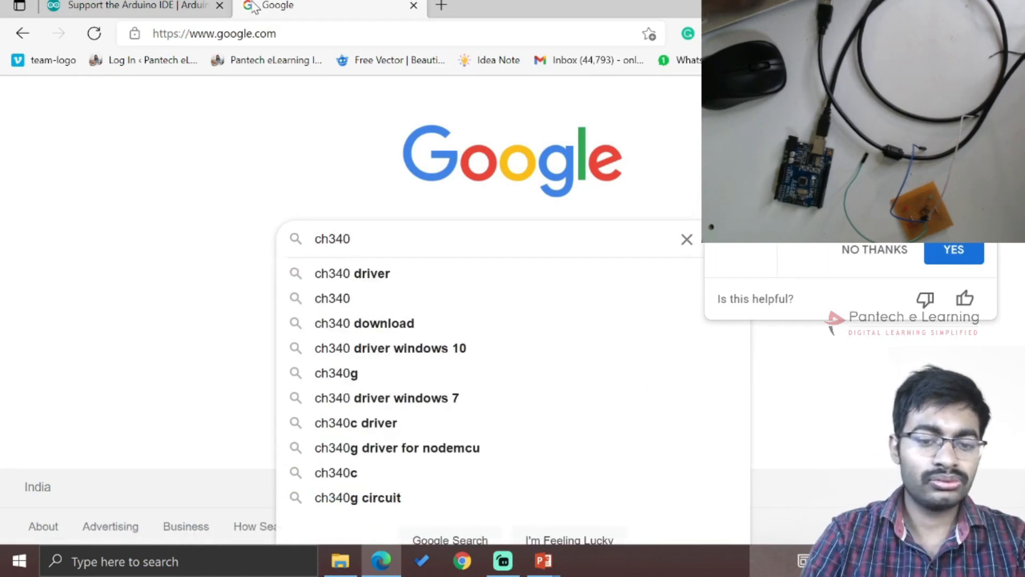
pyautogui.click(352, 273)
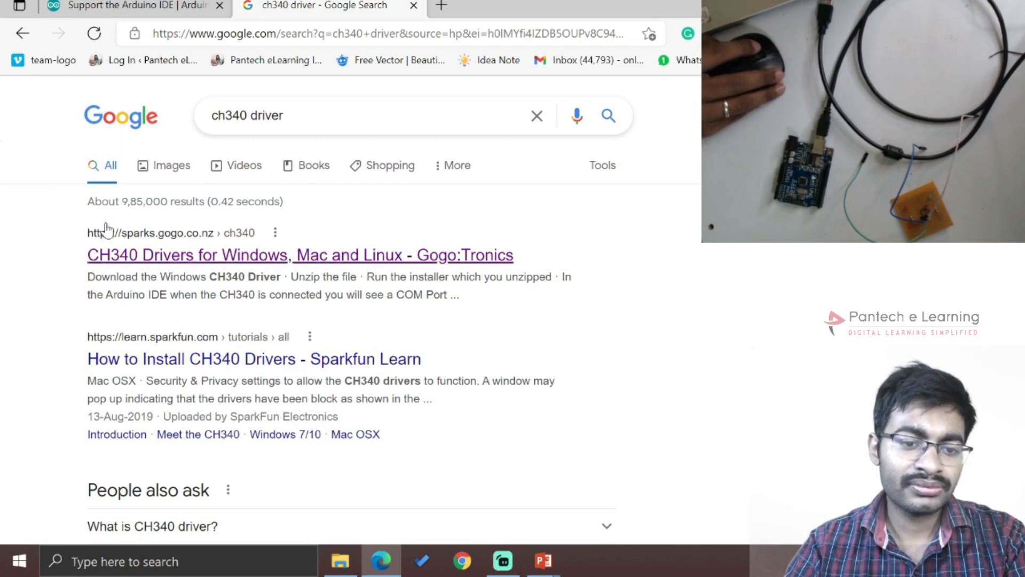
# Step: Look over the results and open the Gogo:Tronics CH340 Drivers page
pyautogui.scroll(-3)
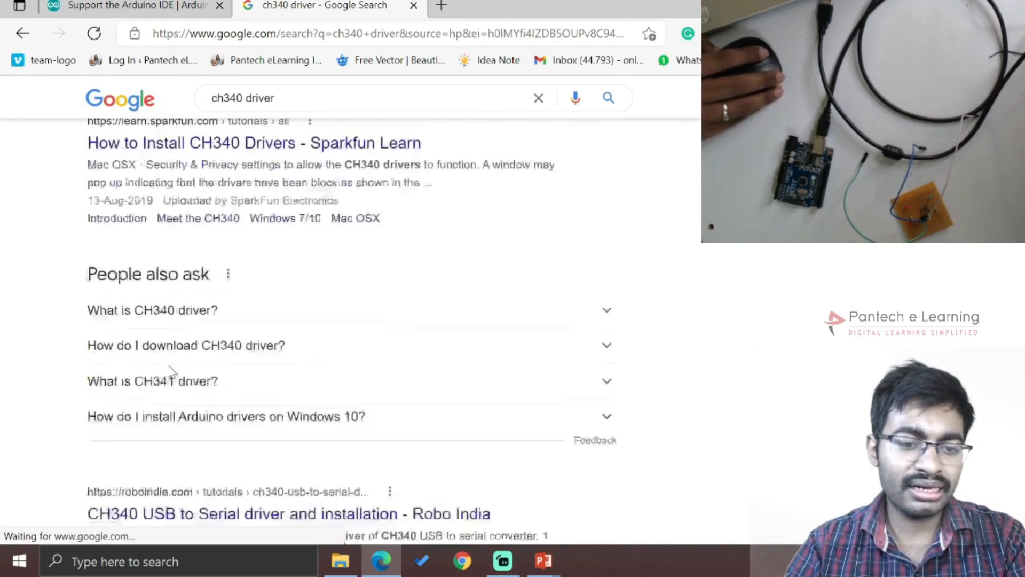
pyautogui.scroll(3)
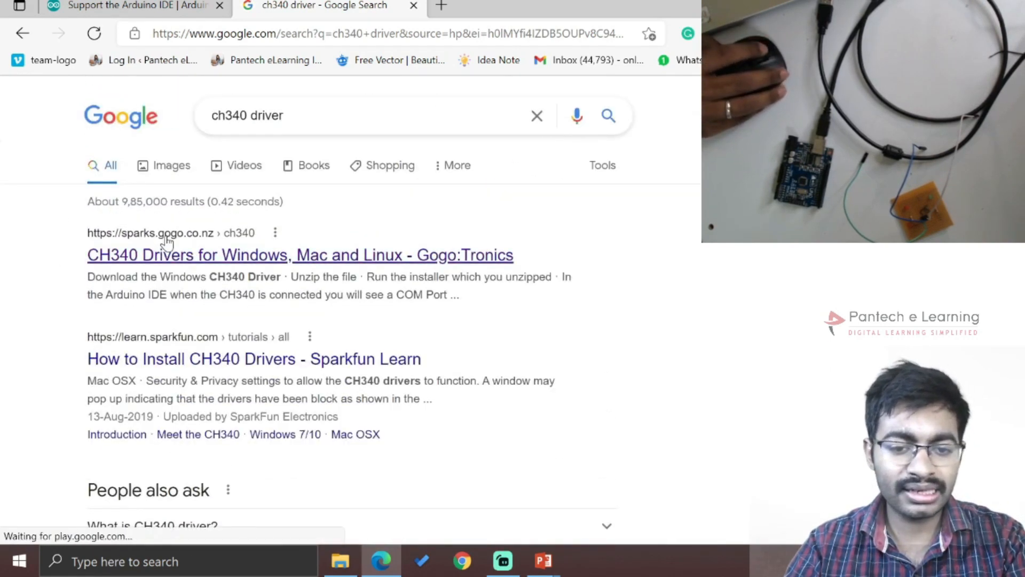
pyautogui.click(300, 255)
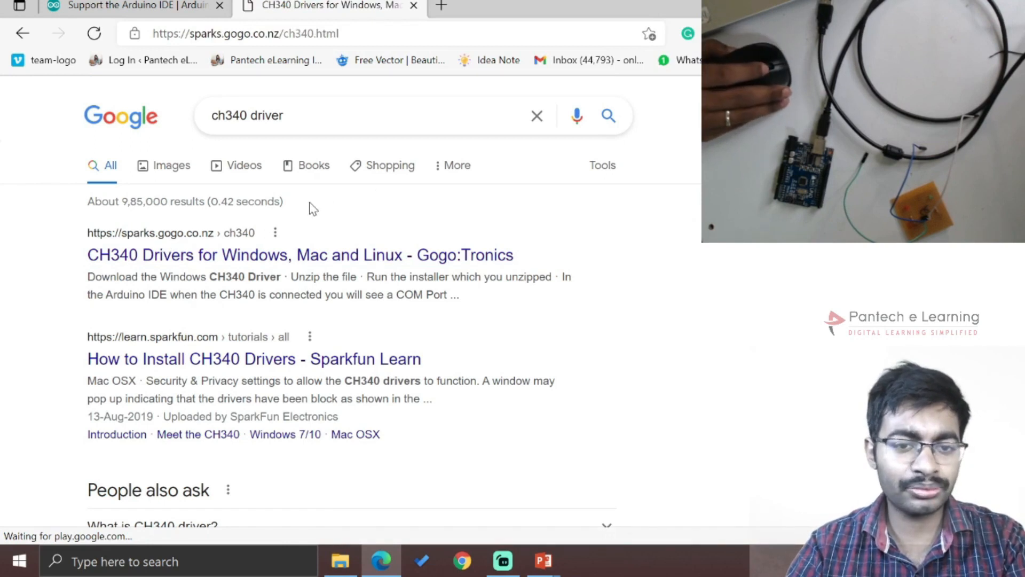
# Step: Download the Windows CH340 driver zip from the Gogo:Tronics page
pyautogui.click(299, 254)
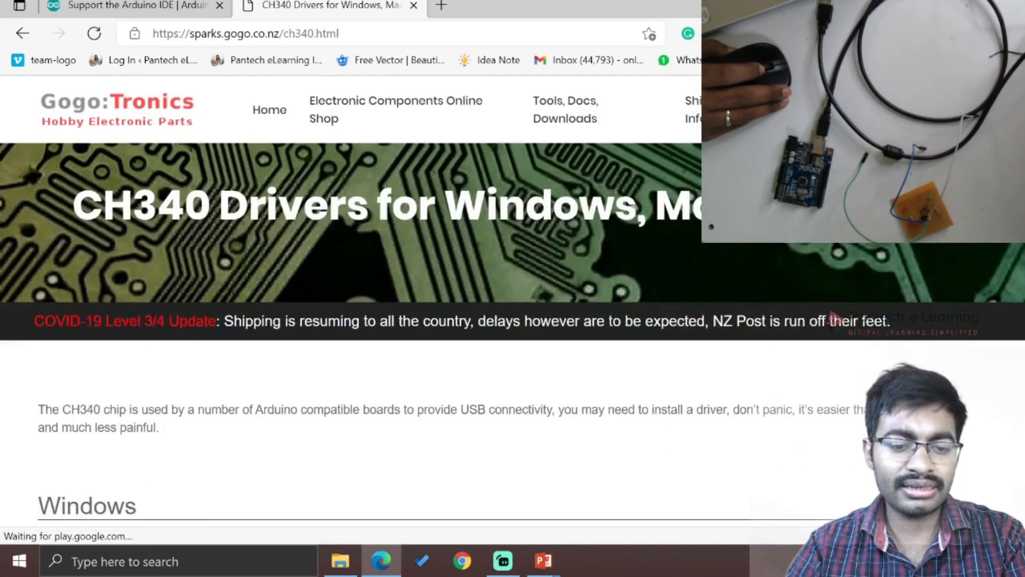
pyautogui.scroll(-3)
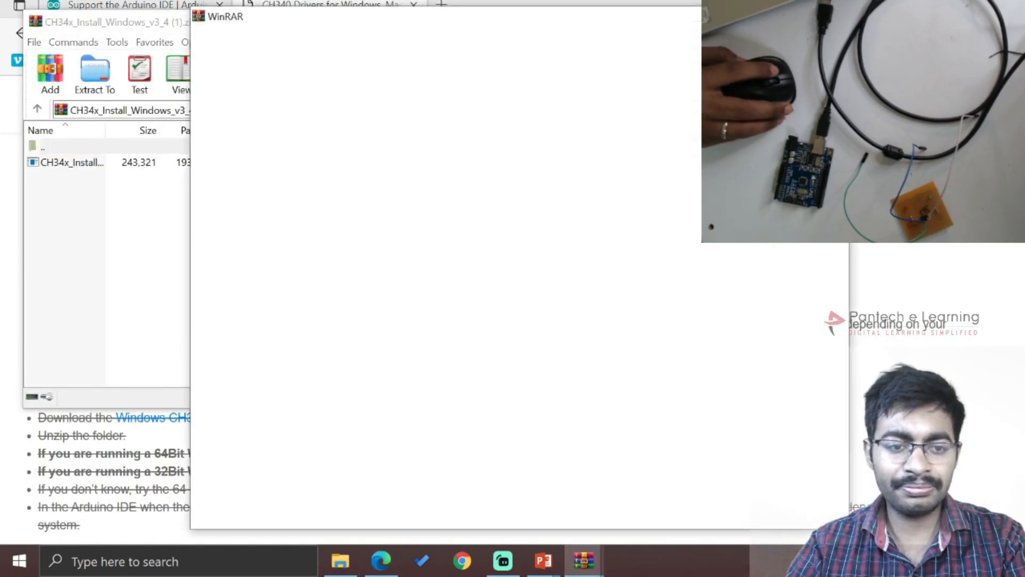
# Step: Run CH34x_Install_Windows_v3_4.EXE from the archive and attempt the install, dismissing the failure
pyautogui.click(99, 163)
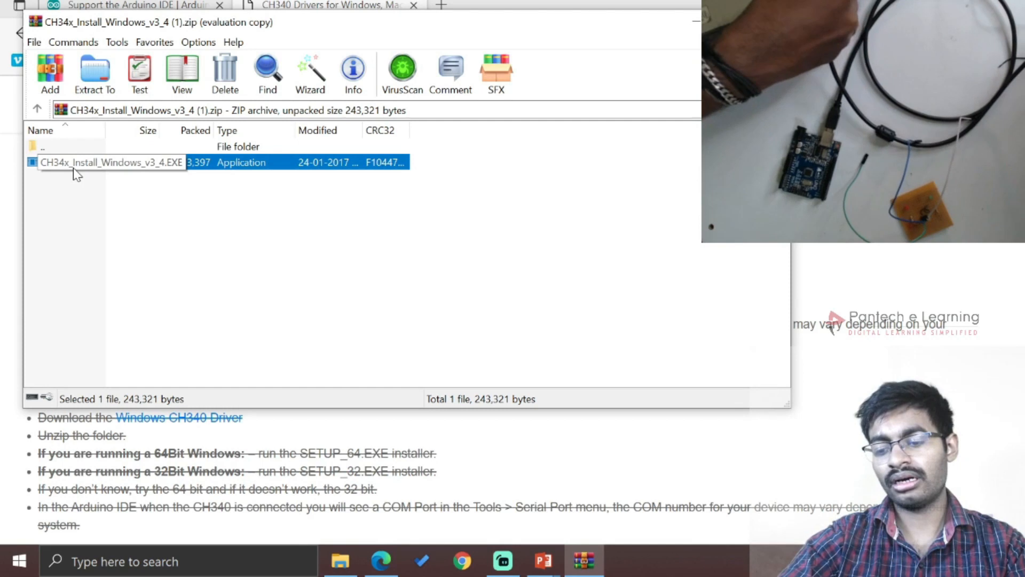
pyautogui.doubleClick(107, 162)
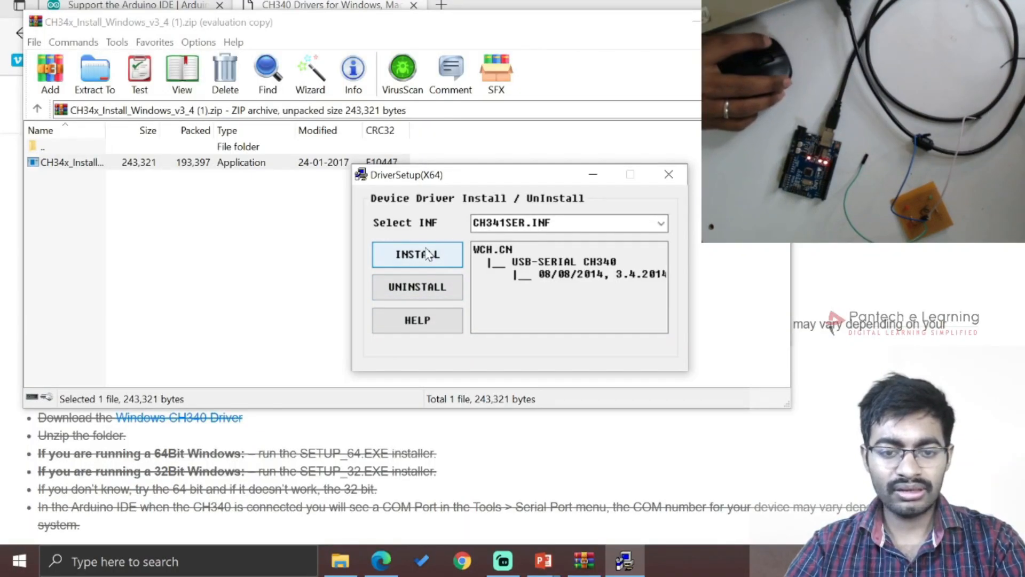
pyautogui.click(417, 255)
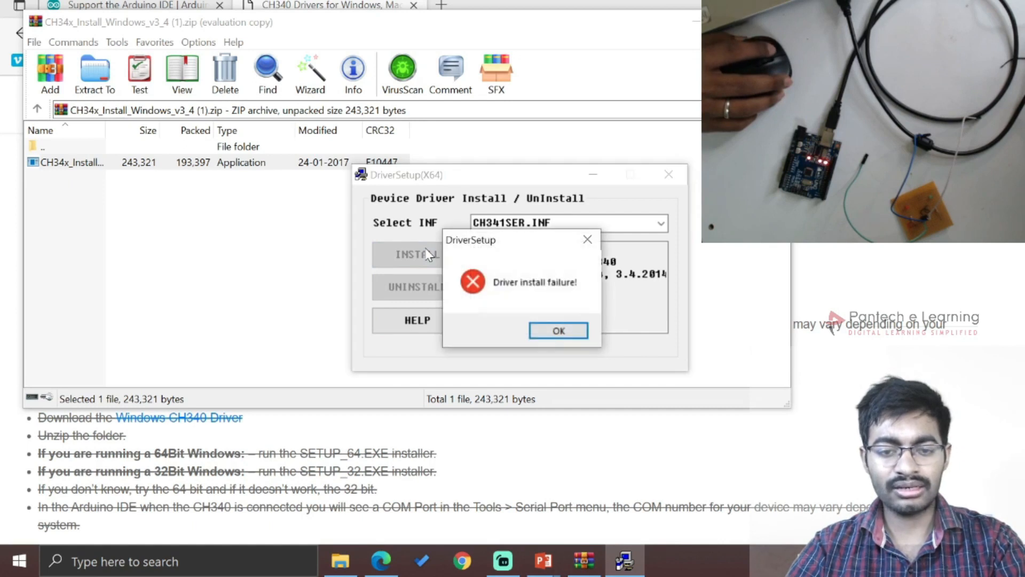
pyautogui.click(557, 330)
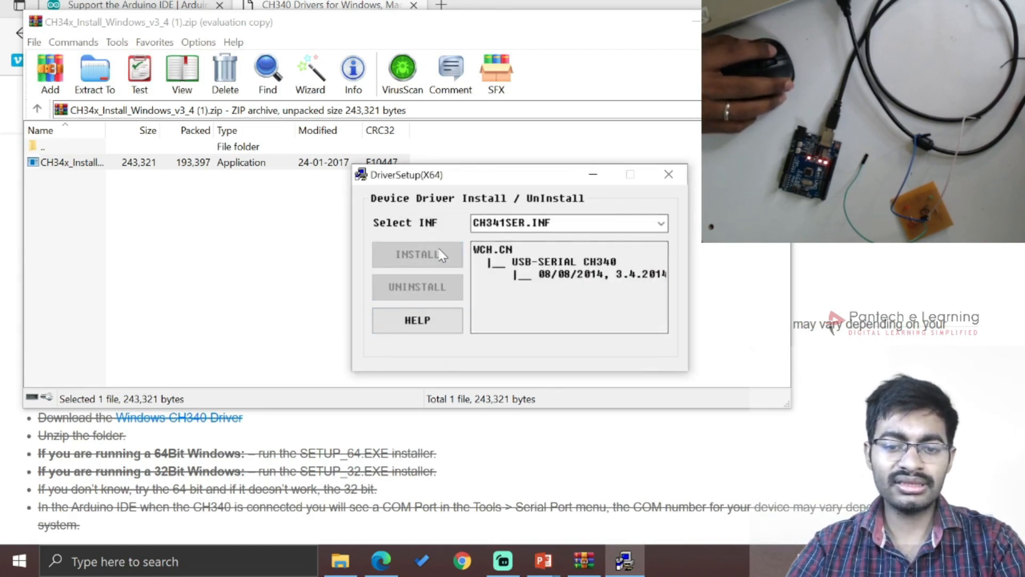
# Step: Retry the install until the driver reports success, then launch the Arduino IDE
pyautogui.click(417, 254)
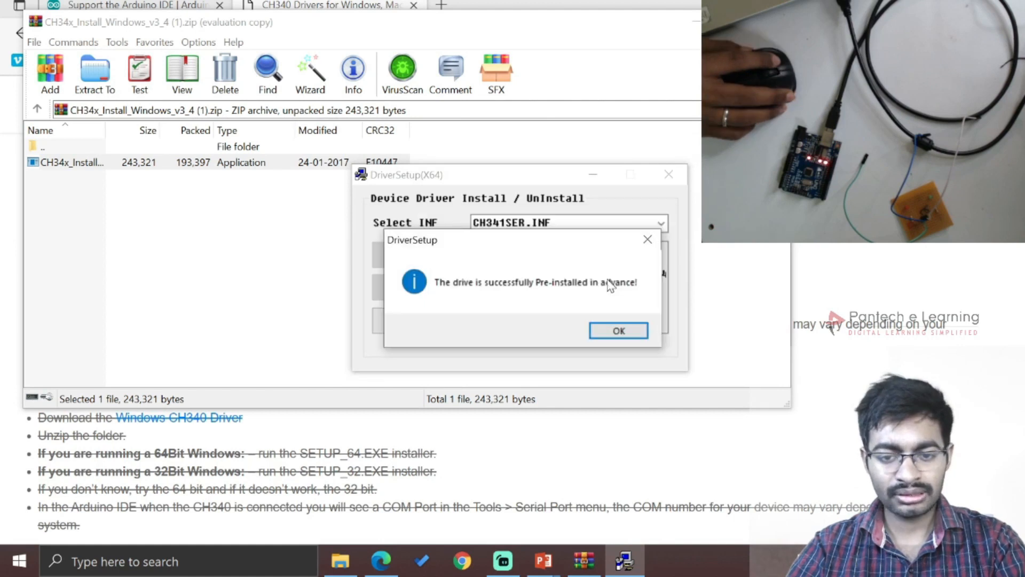
pyautogui.moveTo(617, 330)
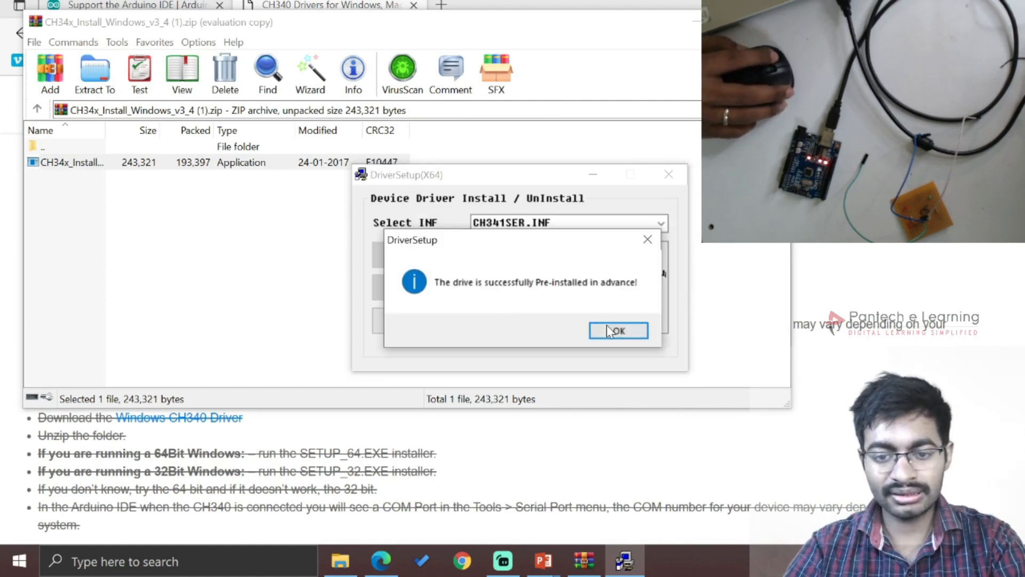
pyautogui.click(618, 330)
pyautogui.write('ardui')
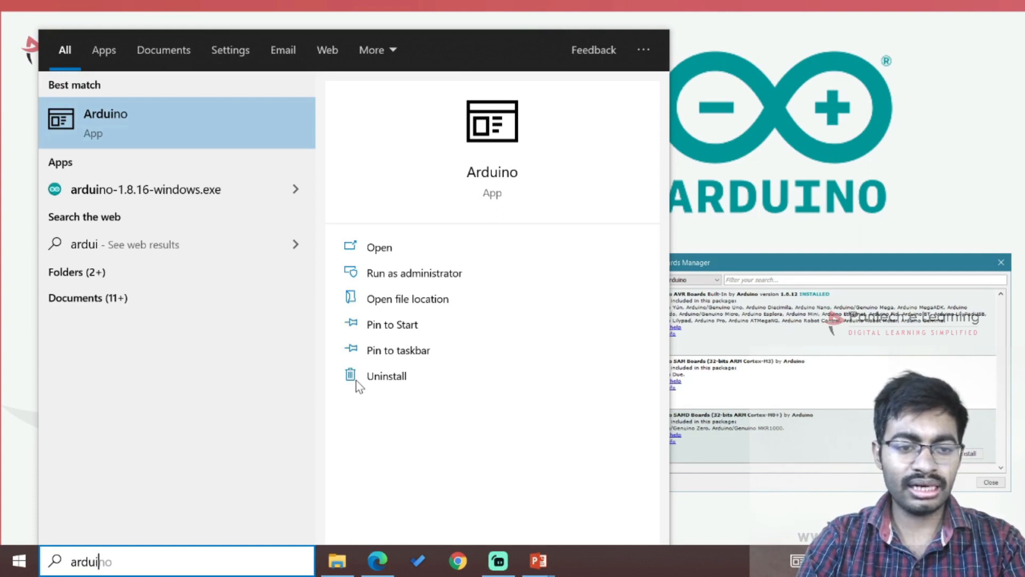
pyautogui.click(378, 247)
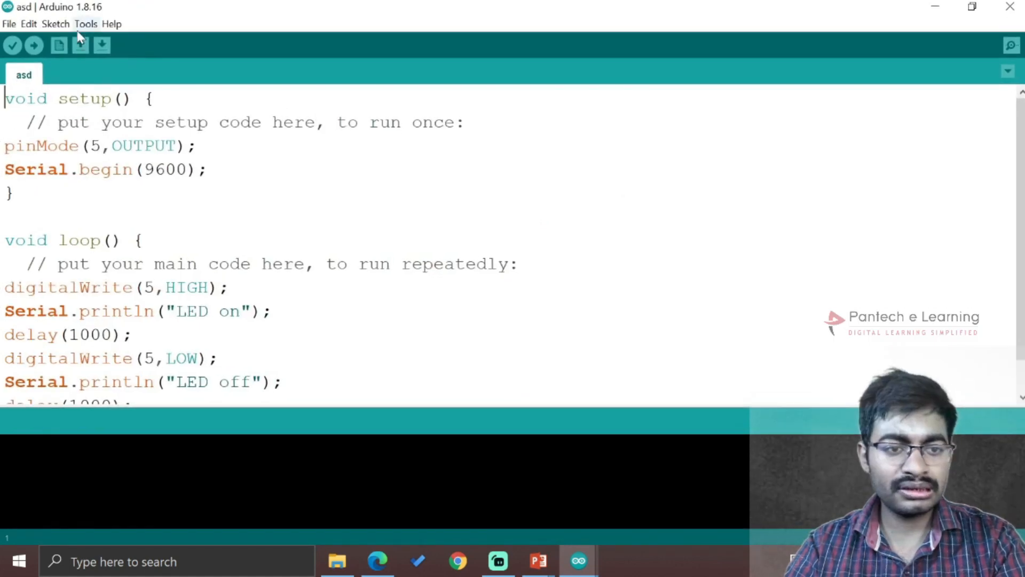
# Step: Show the Sketch menu's Include Library choices
pyautogui.click(55, 24)
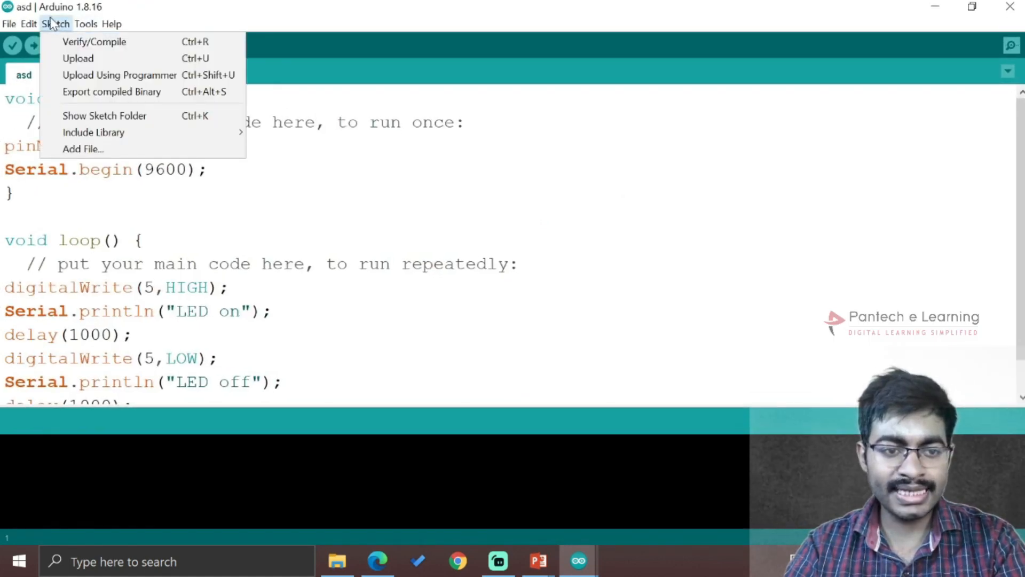
pyautogui.moveTo(55, 24)
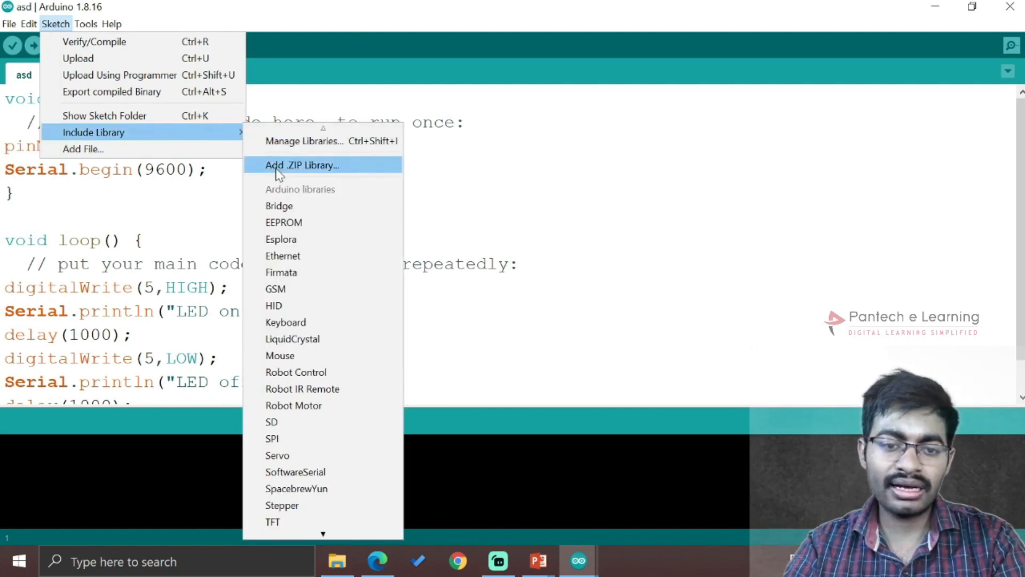
pyautogui.moveTo(303, 140)
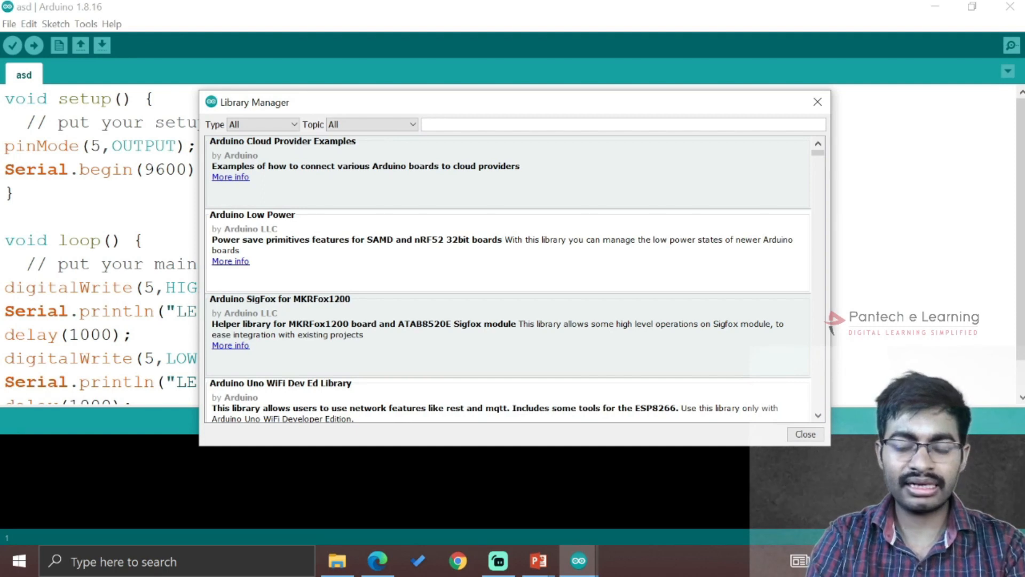
# Step: Search the Library Manager for 'dht' and browse the listed sensor libraries
pyautogui.write('dht')
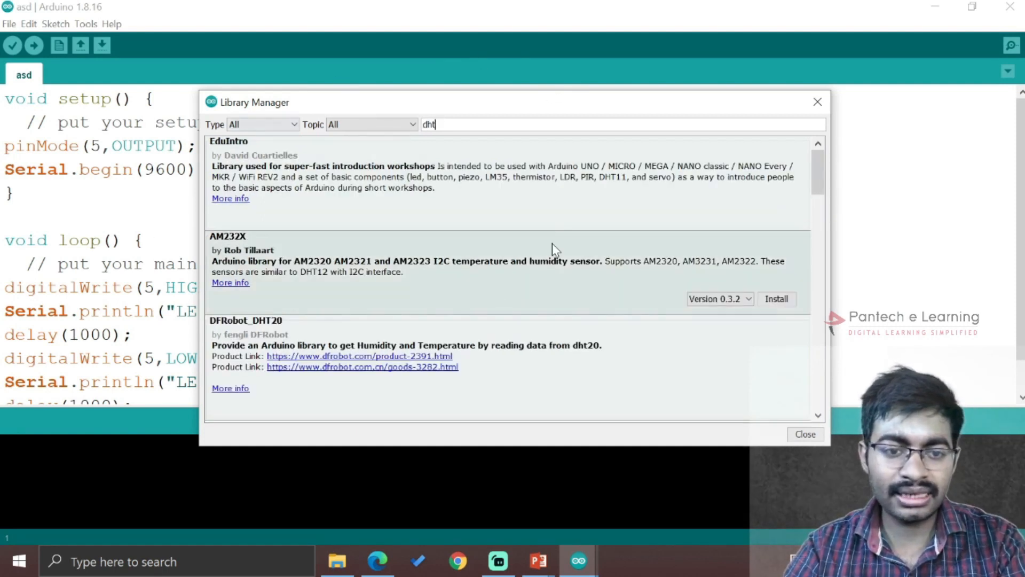
pyautogui.click(533, 177)
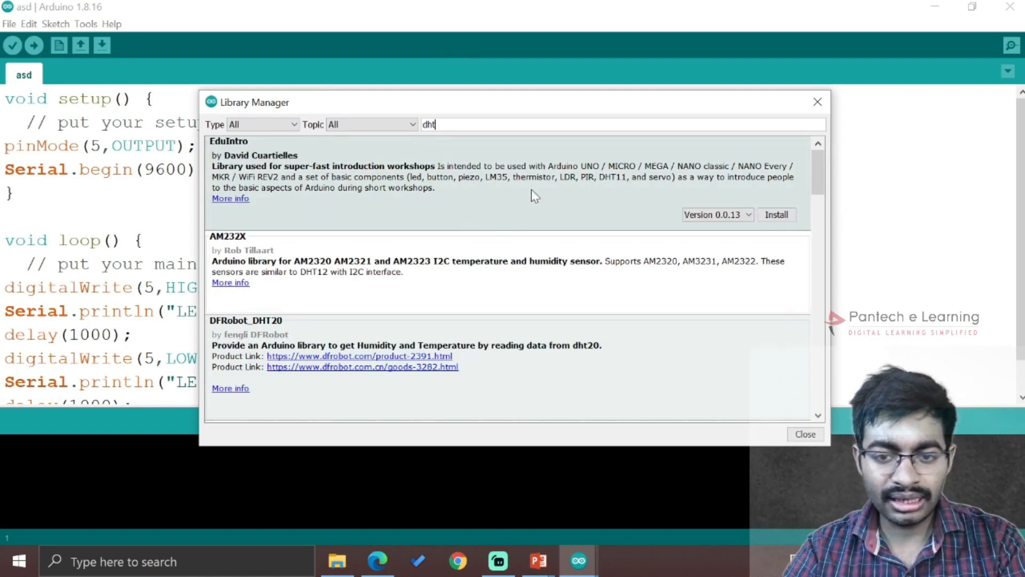
pyautogui.moveTo(279, 236)
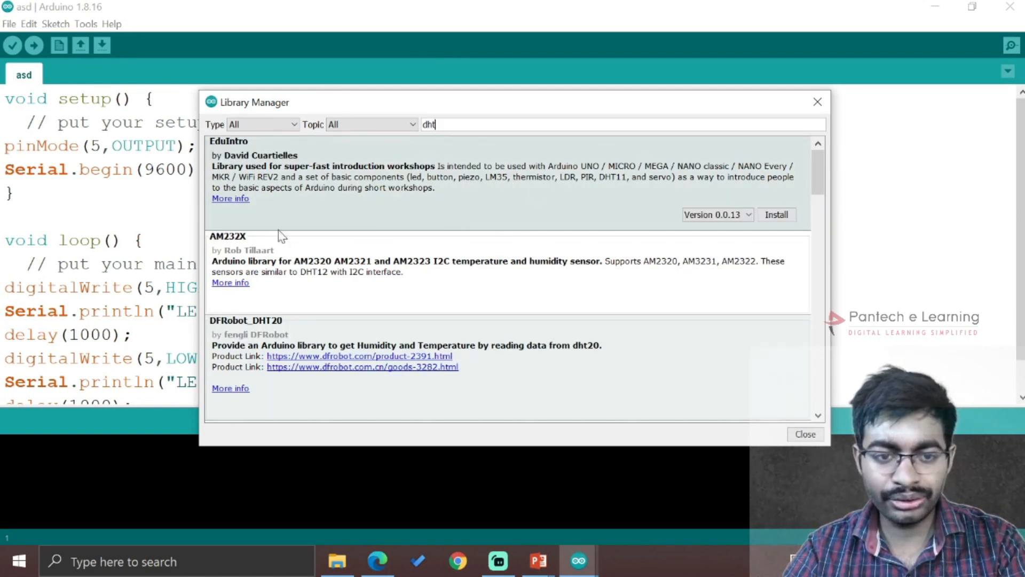
pyautogui.scroll(-3)
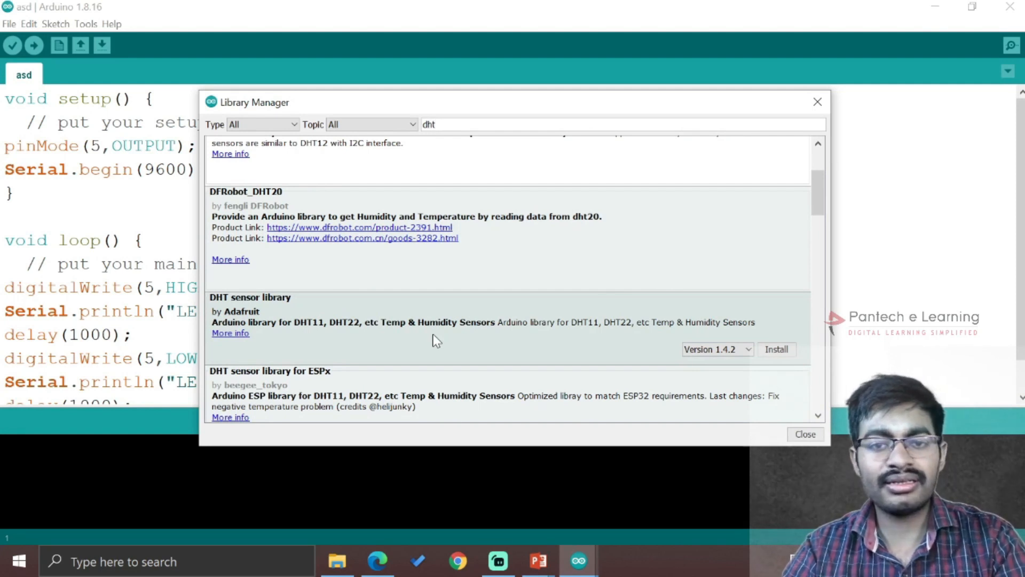
pyautogui.scroll(3)
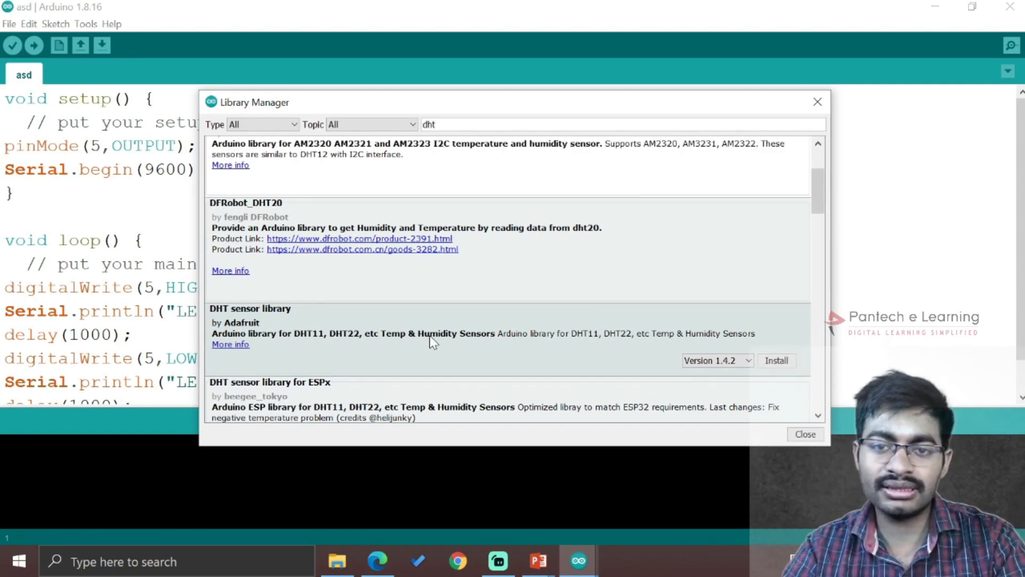
pyautogui.scroll(-3)
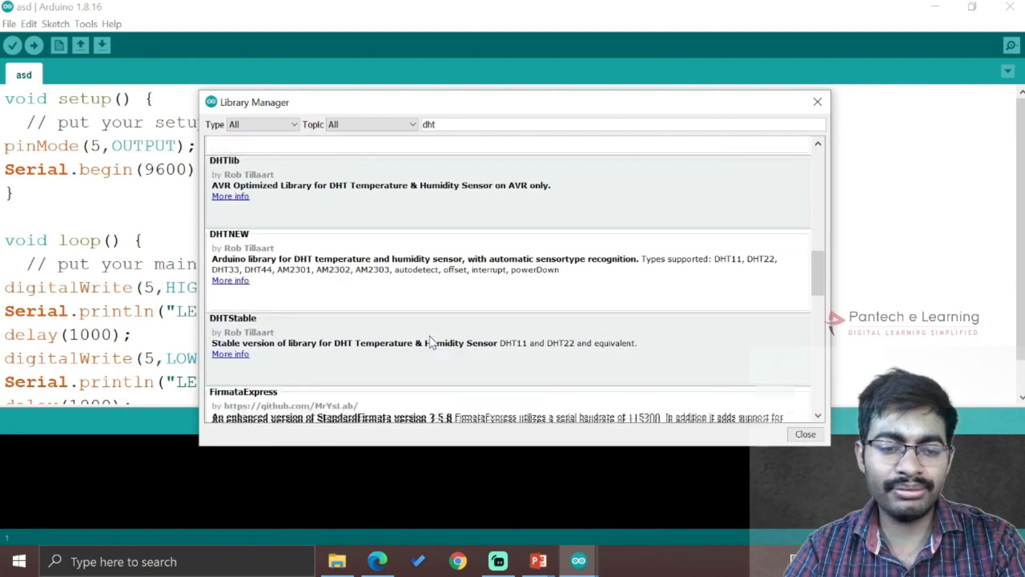
pyautogui.scroll(-3)
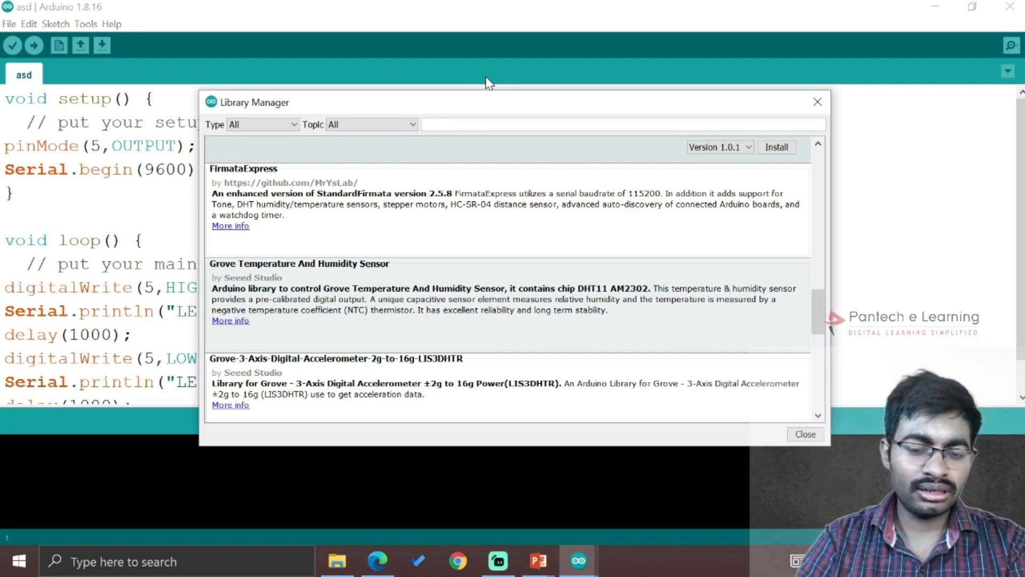
# Step: Search libraries for 'r305', then 'thingspeak', confirming ThingSpeak 2.0.1 shows INSTALLED
pyautogui.write('r305')
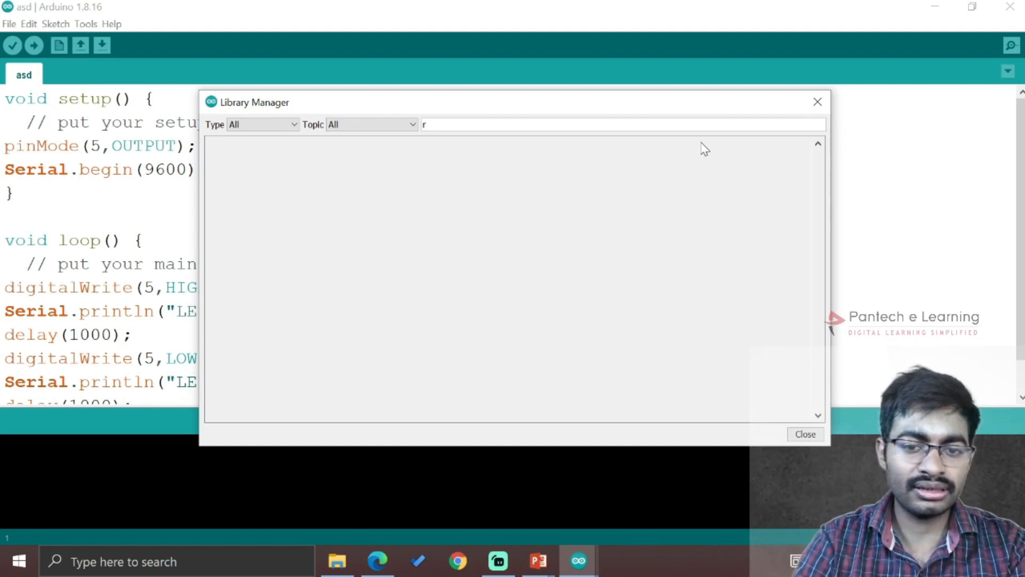
pyautogui.write('esp8266')
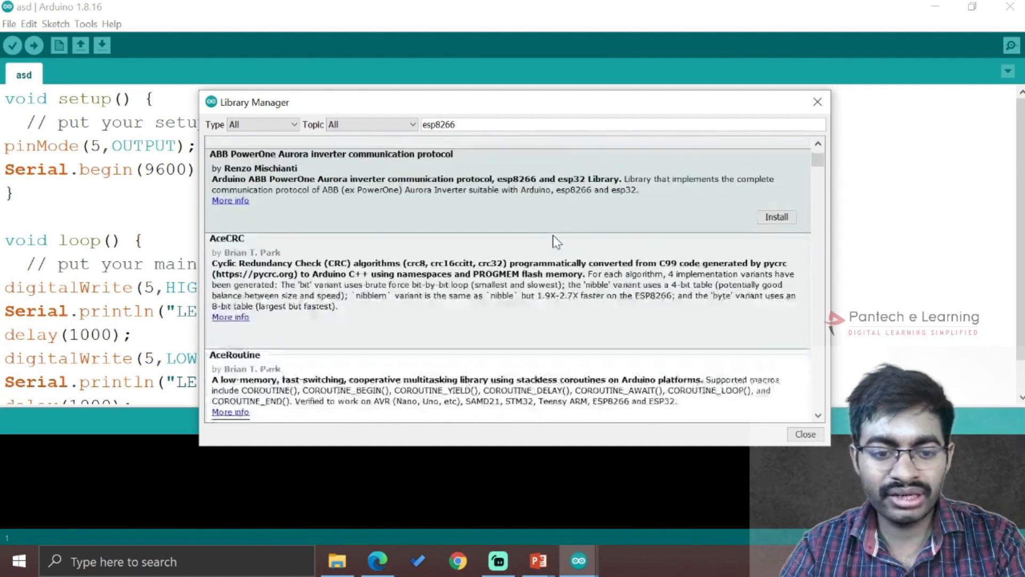
pyautogui.scroll(-3)
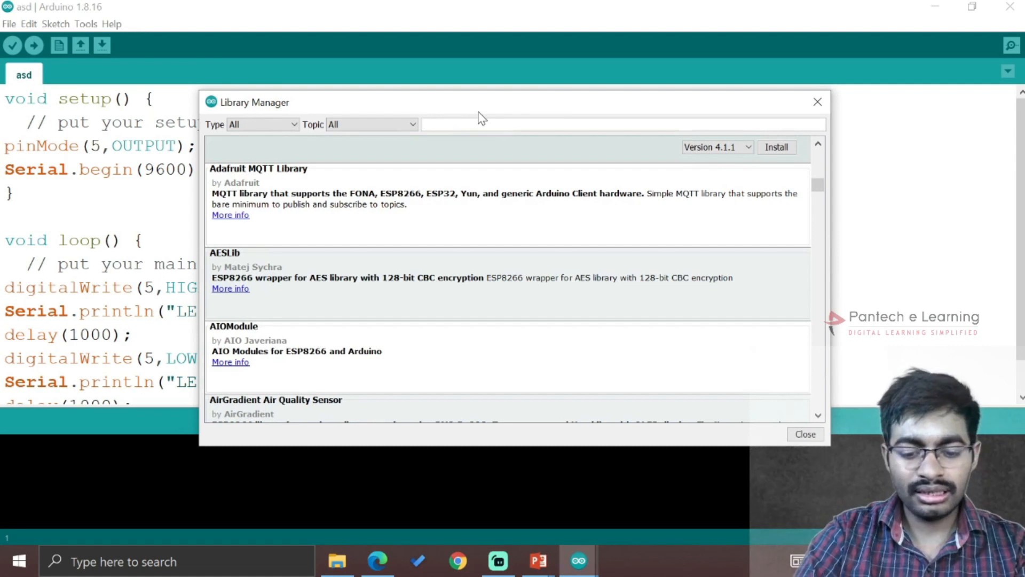
pyautogui.write('thingspeak')
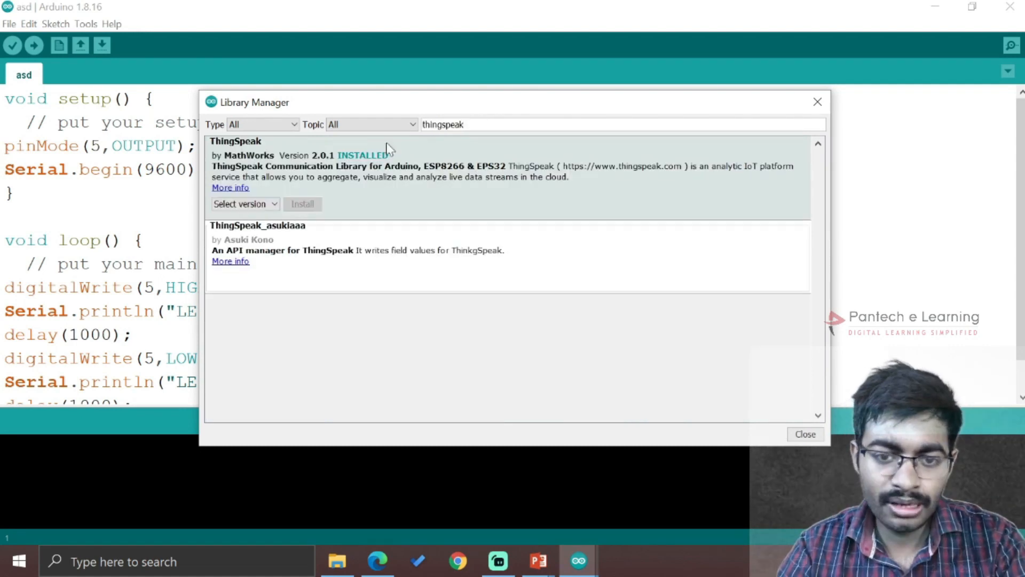
pyautogui.moveTo(328, 187)
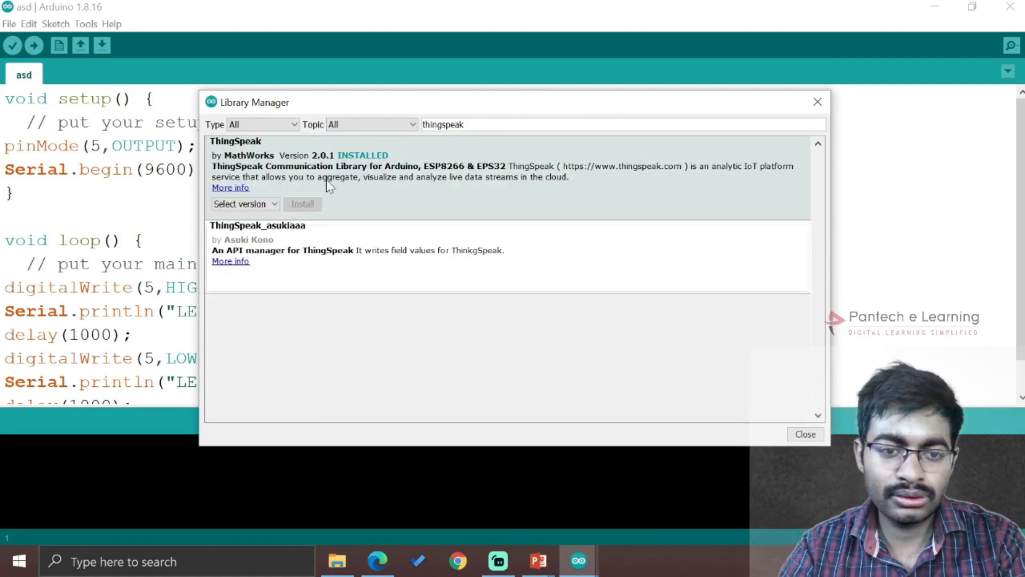
pyautogui.moveTo(353, 122)
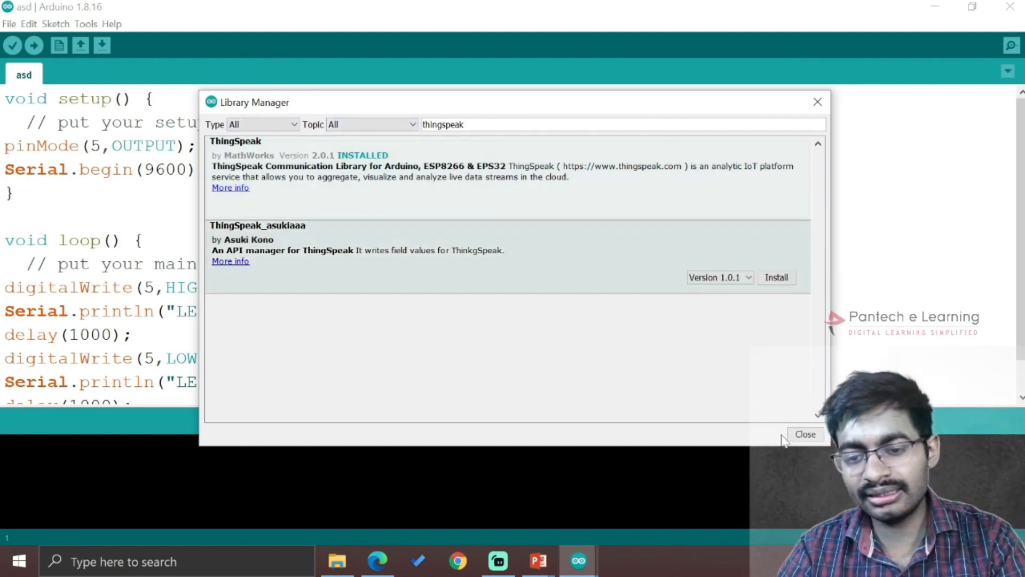
# Step: Close Library Manager and browse Boards Manager for esp8266/node packages
pyautogui.click(85, 23)
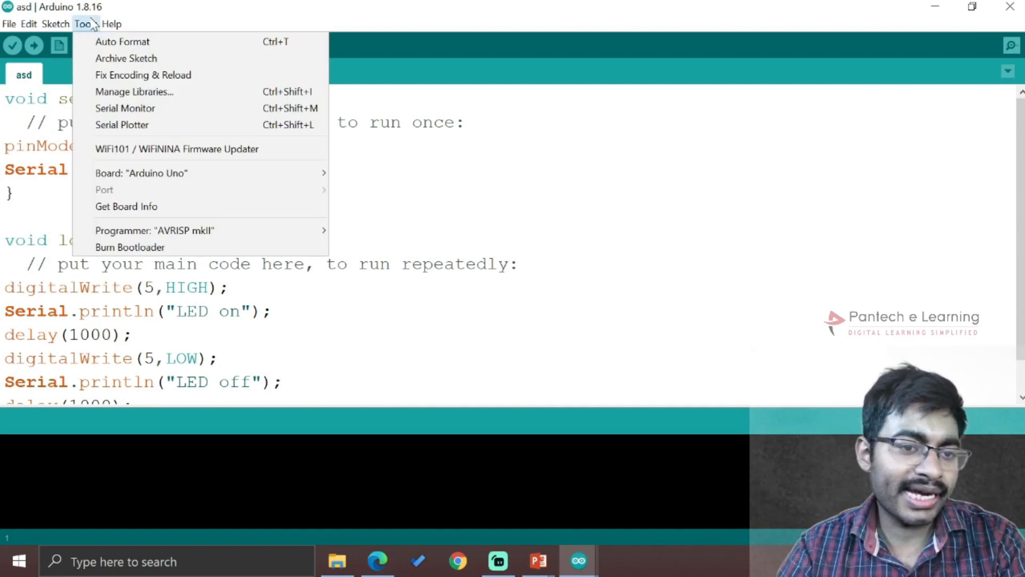
pyautogui.click(141, 173)
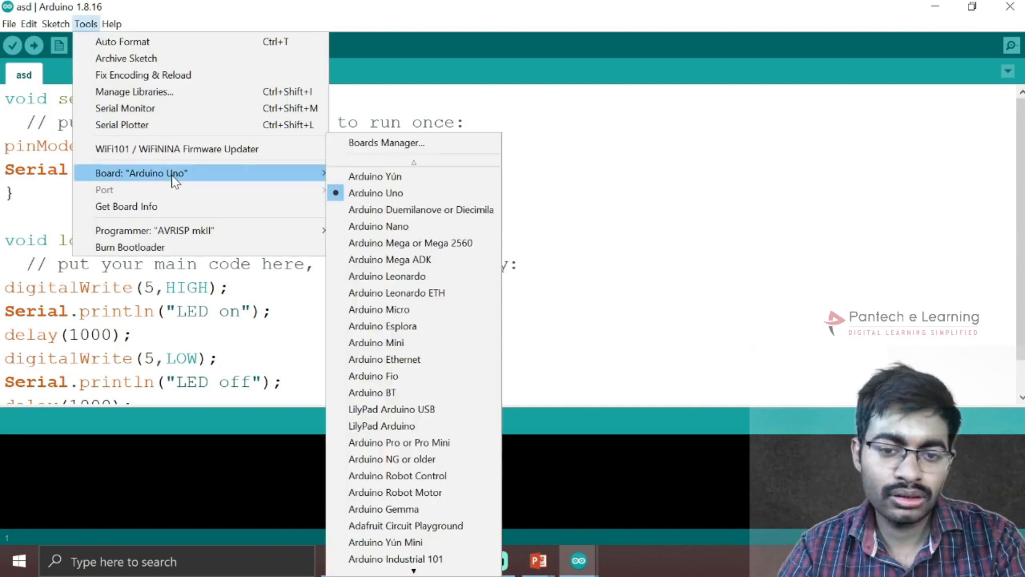
pyautogui.click(385, 143)
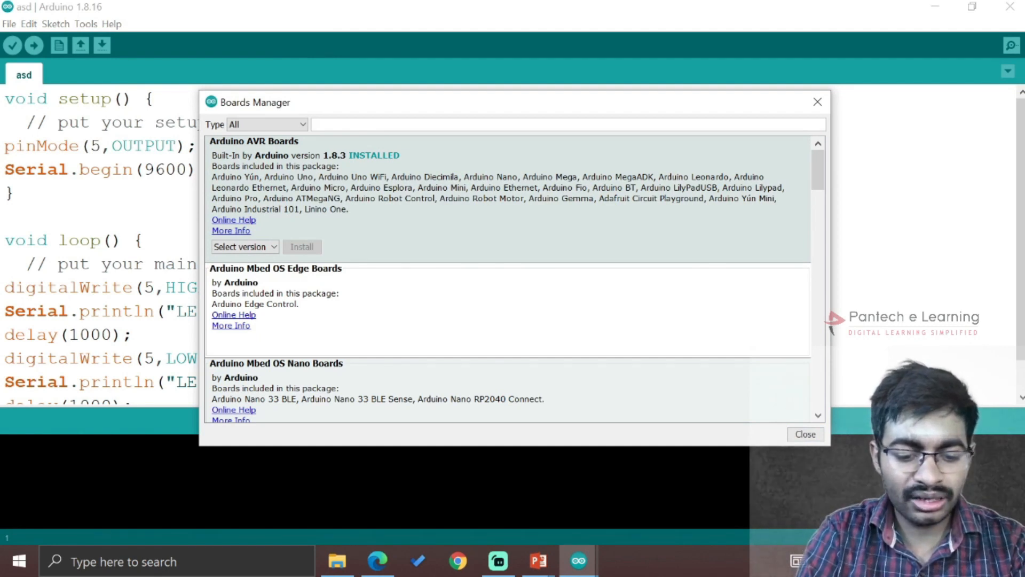
pyautogui.write('esp8266')
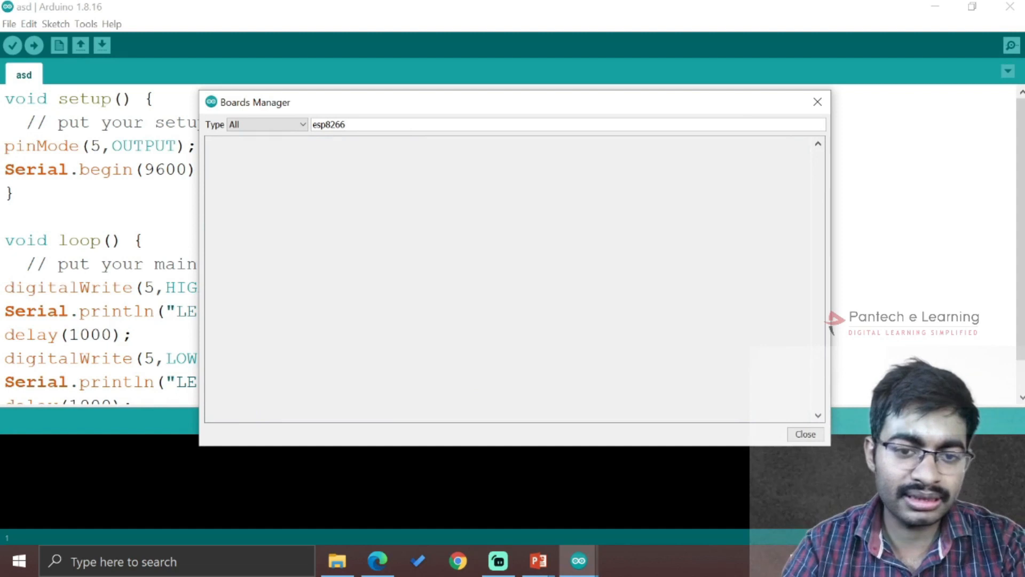
pyautogui.write('node')
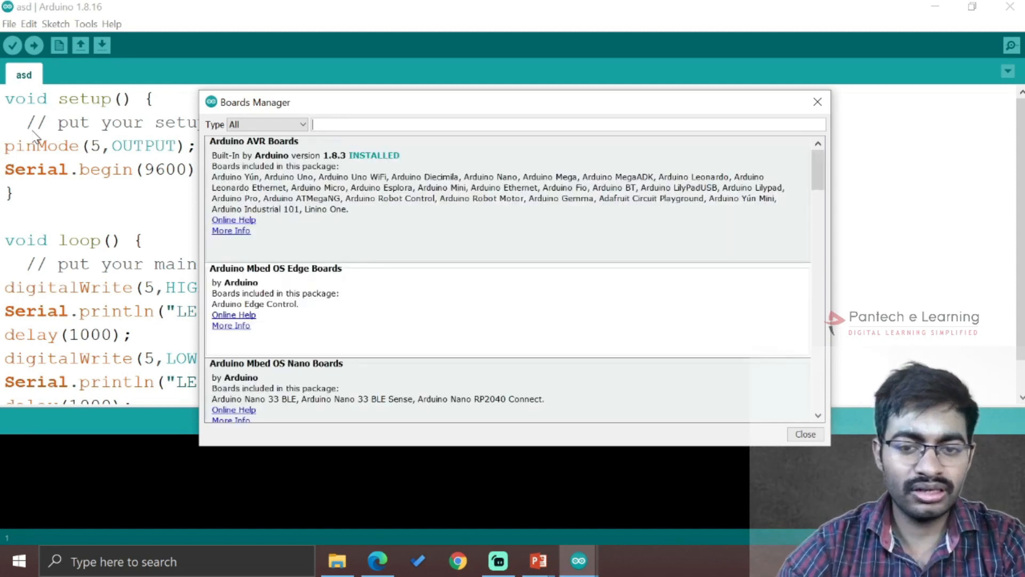
pyautogui.scroll(-3)
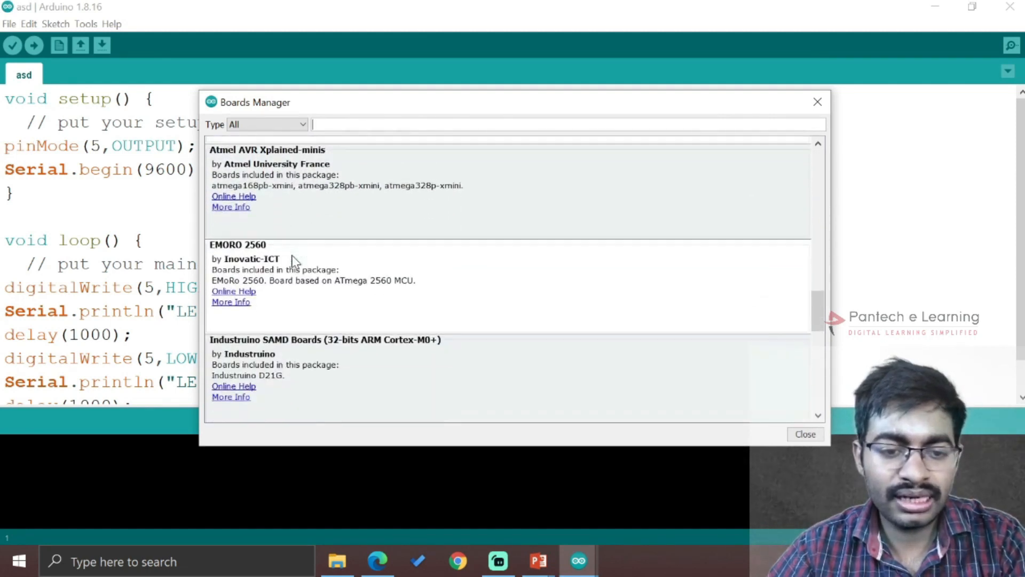
pyautogui.scroll(-3)
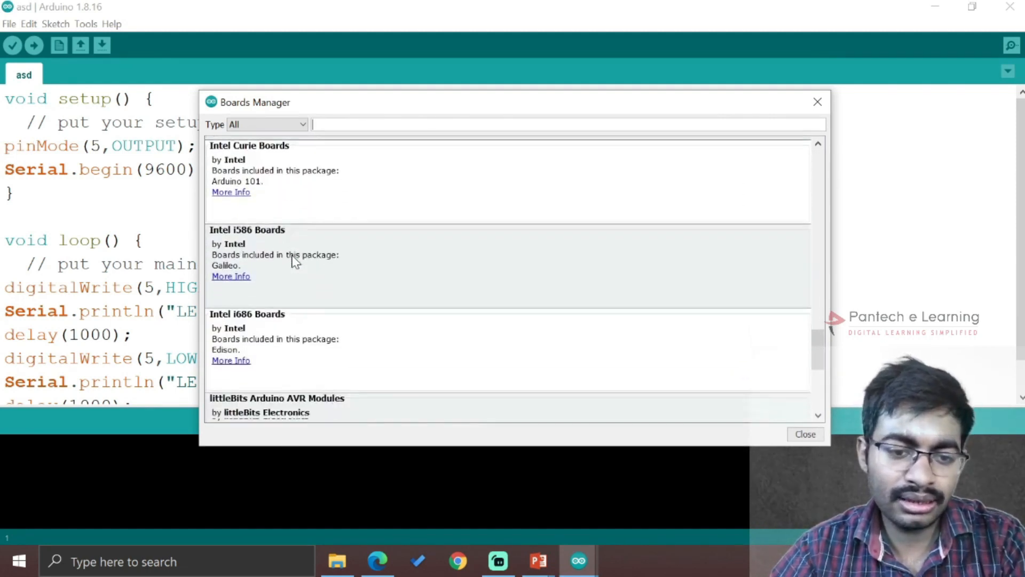
pyautogui.scroll(-3)
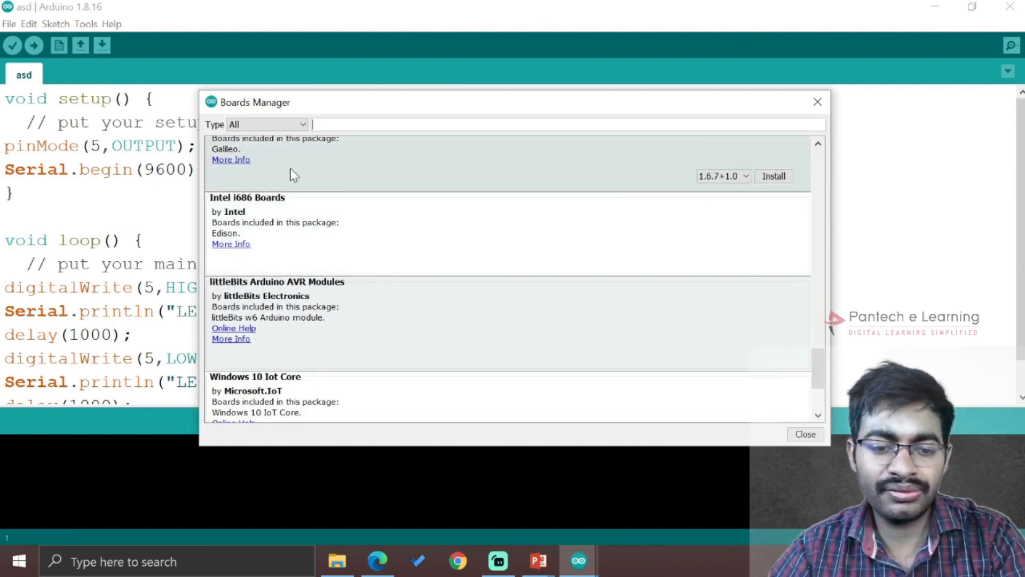
# Step: Search the Boards Manager for 'stm' with the type filter kept on All, then close it
pyautogui.write('st')
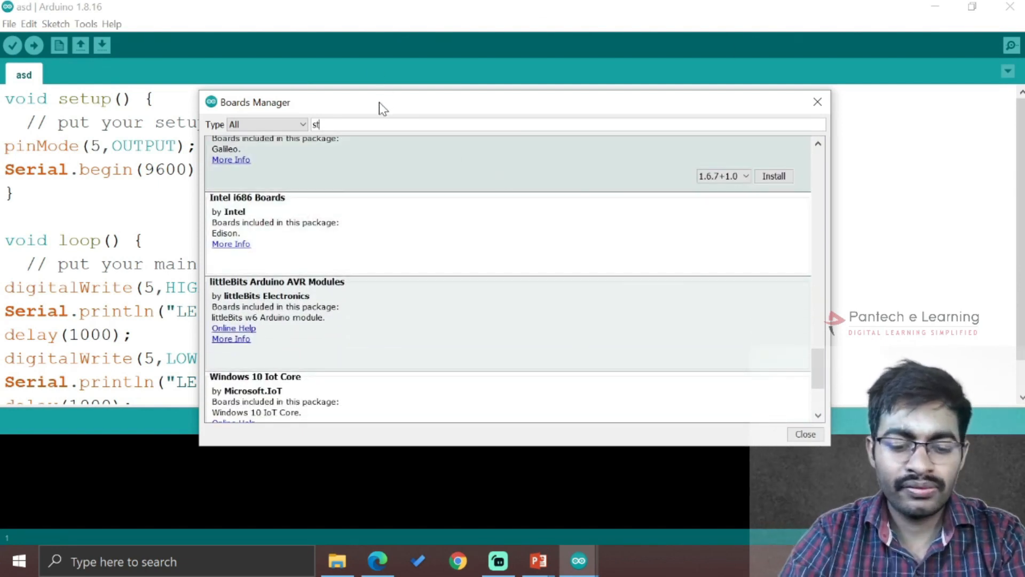
pyautogui.write('m')
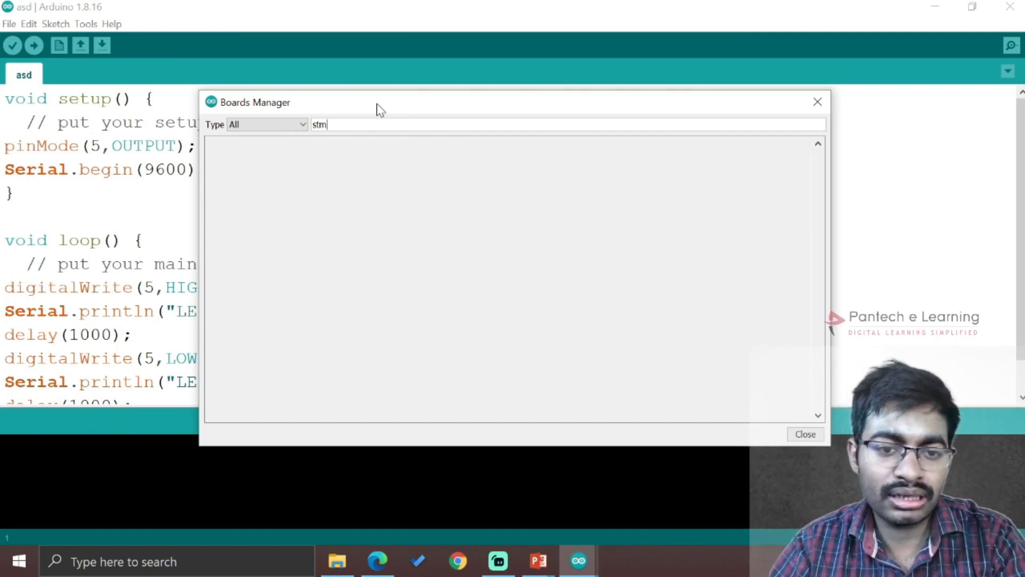
pyautogui.moveTo(341, 124)
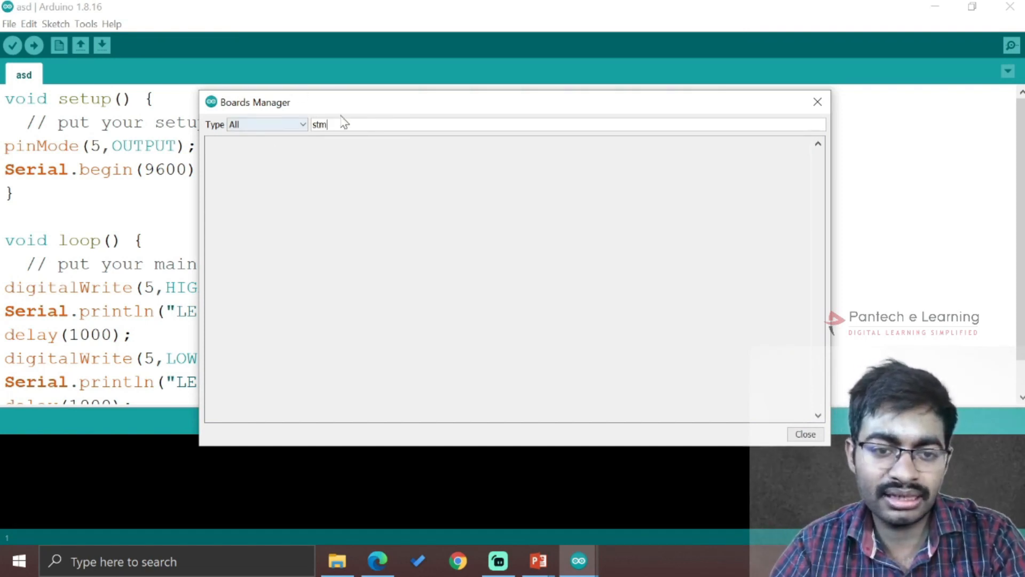
pyautogui.click(266, 124)
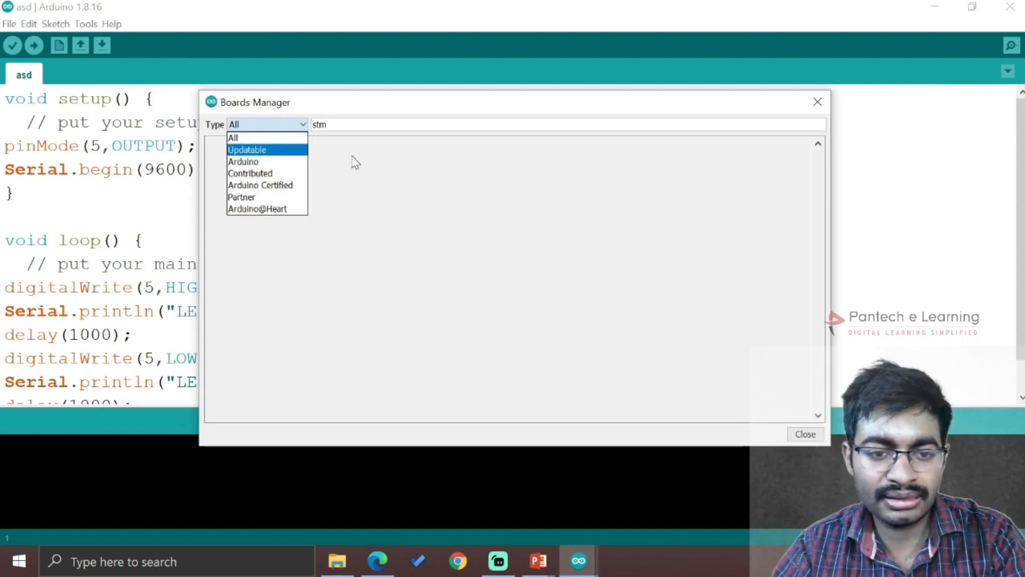
pyautogui.click(233, 136)
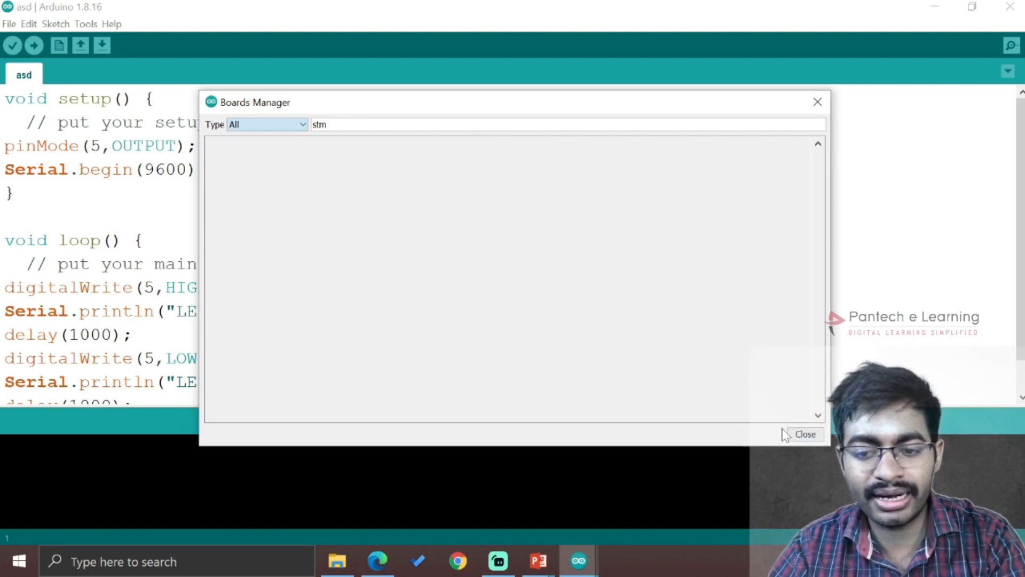
pyautogui.click(805, 434)
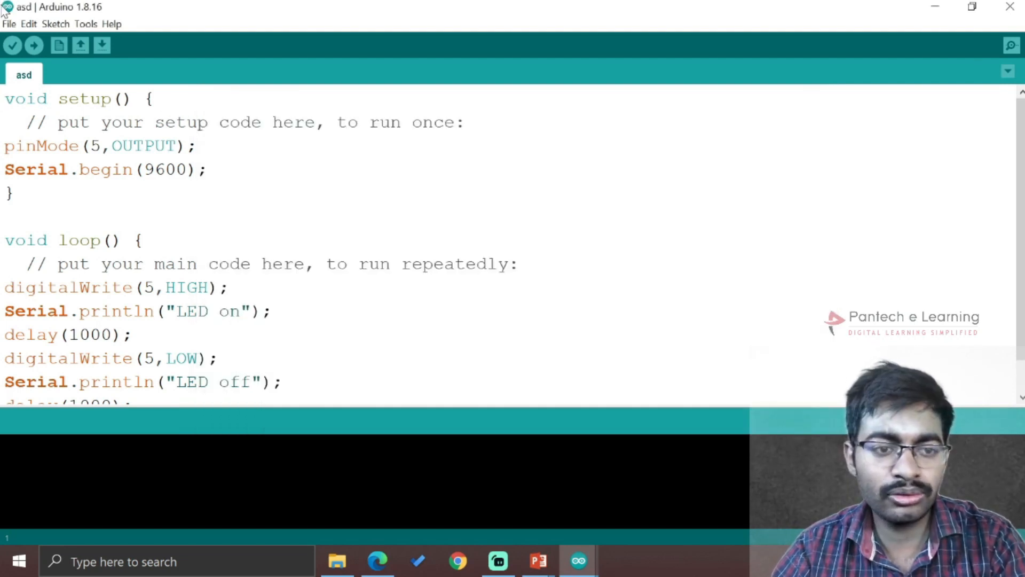
# Step: Select port COM8 and view the board info showing VID 1A86 and PID 7523
pyautogui.click(86, 24)
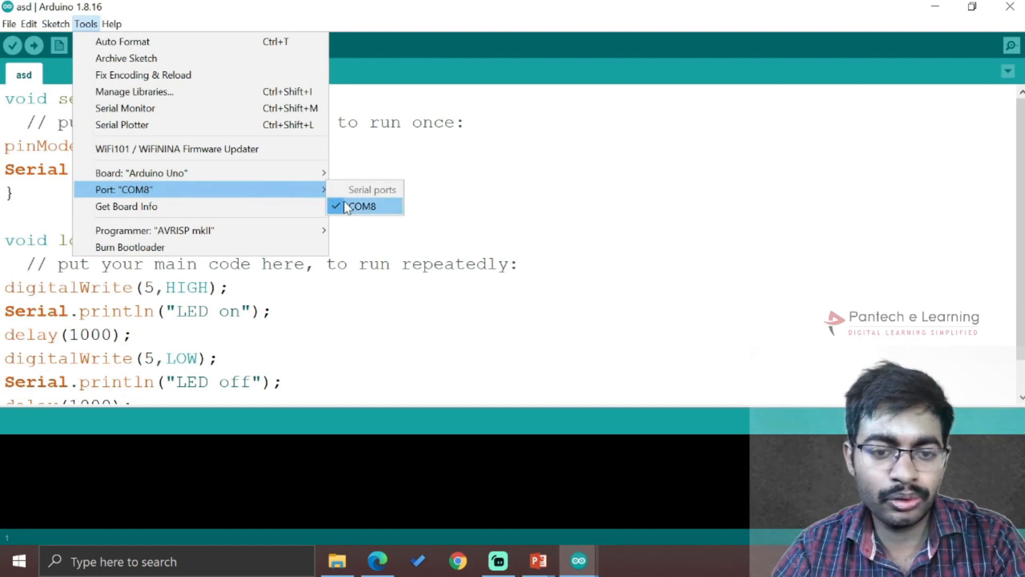
pyautogui.moveTo(249, 186)
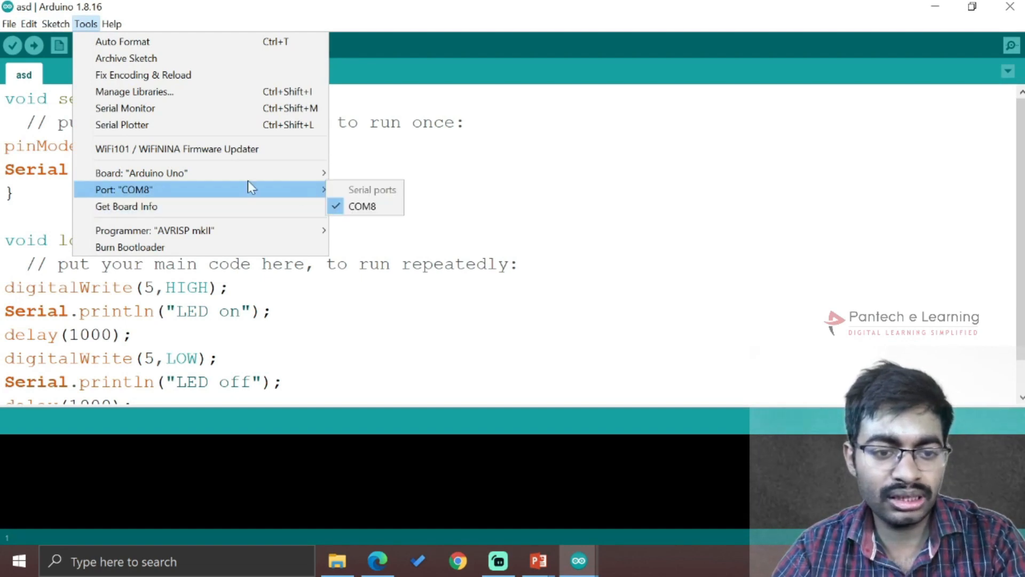
pyautogui.moveTo(126, 206)
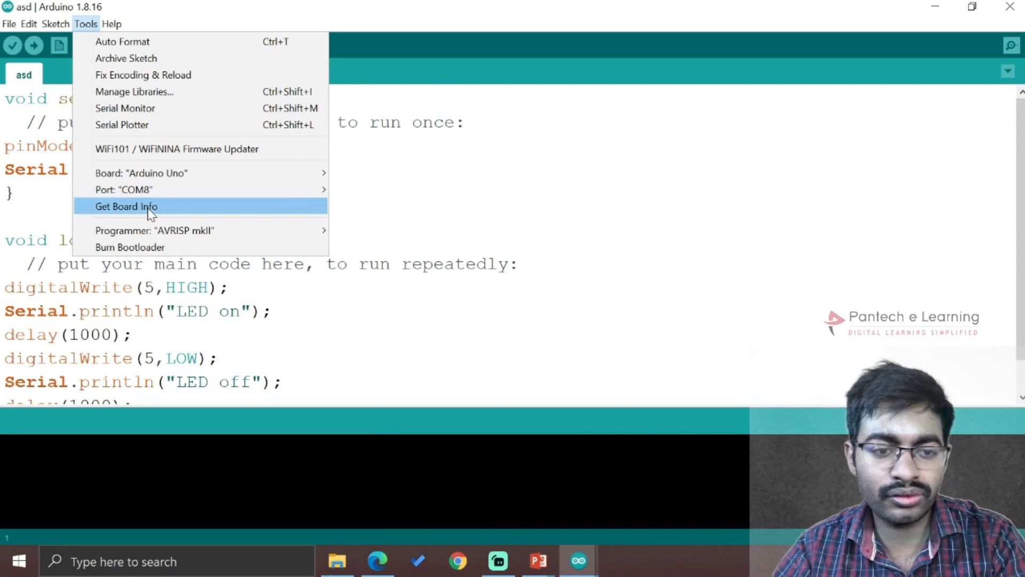
pyautogui.click(126, 206)
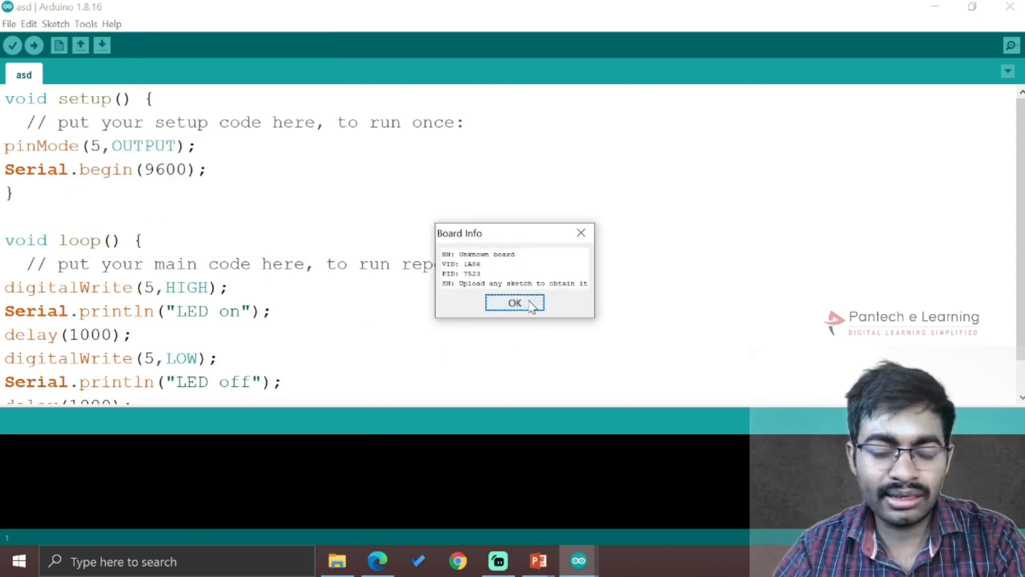
pyautogui.click(513, 303)
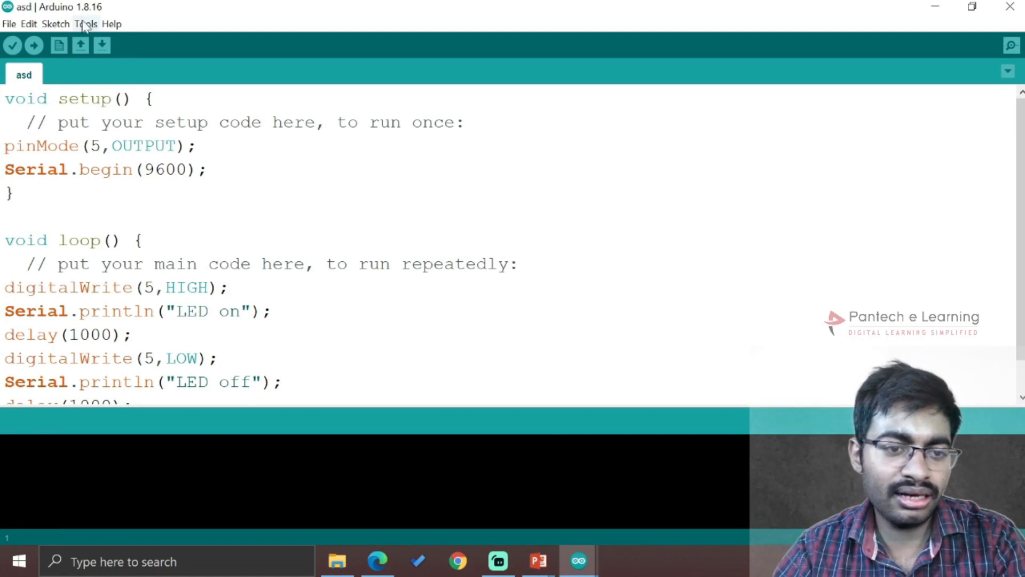
pyautogui.click(86, 23)
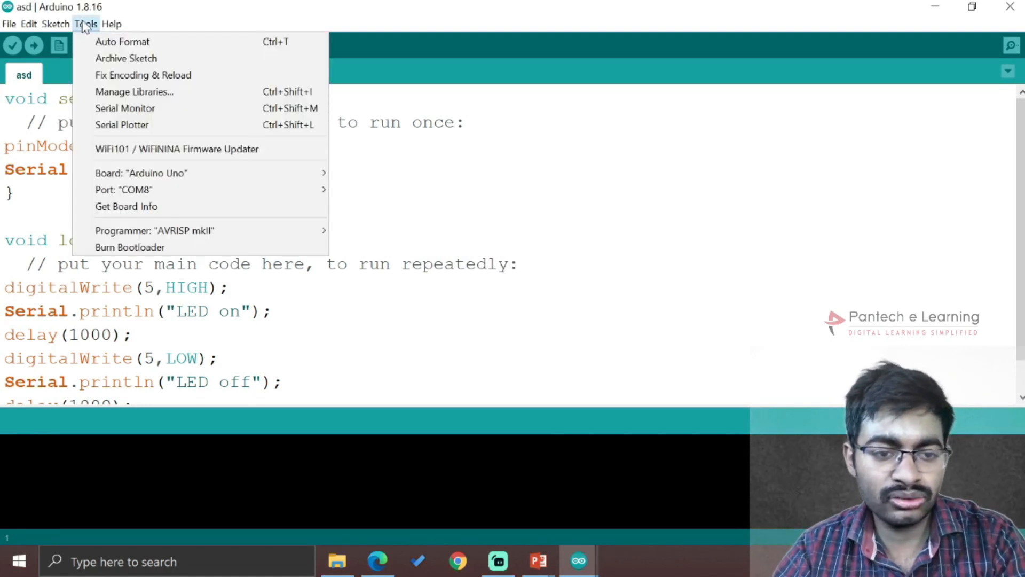